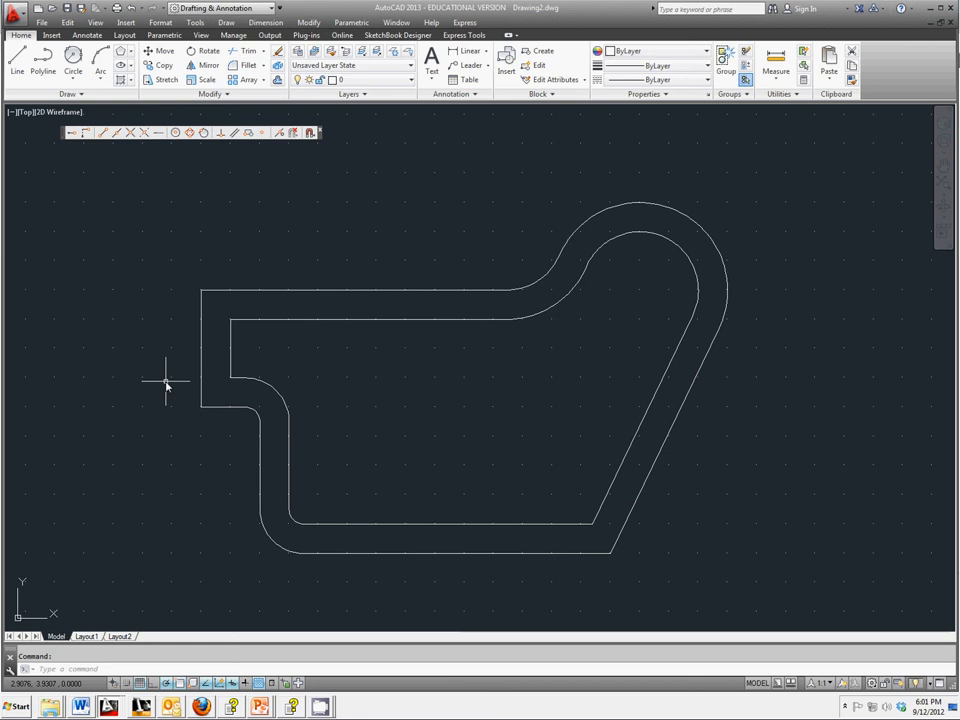
{"action": "mouse_move", "coordinate": [172, 384]}
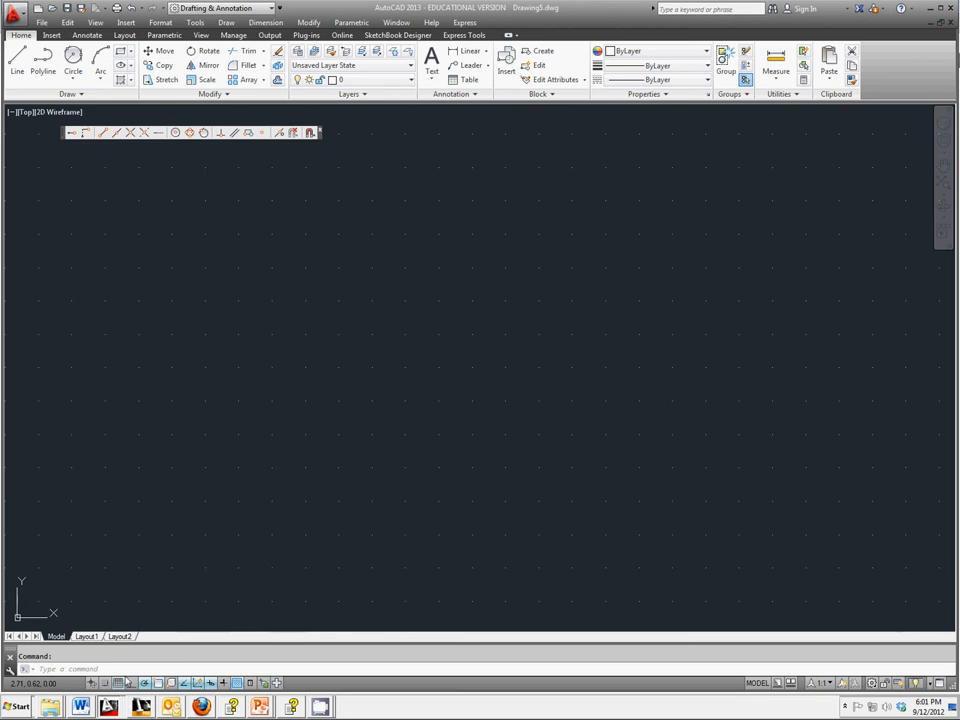
{"action": "mouse_move", "coordinate": [304, 490]}
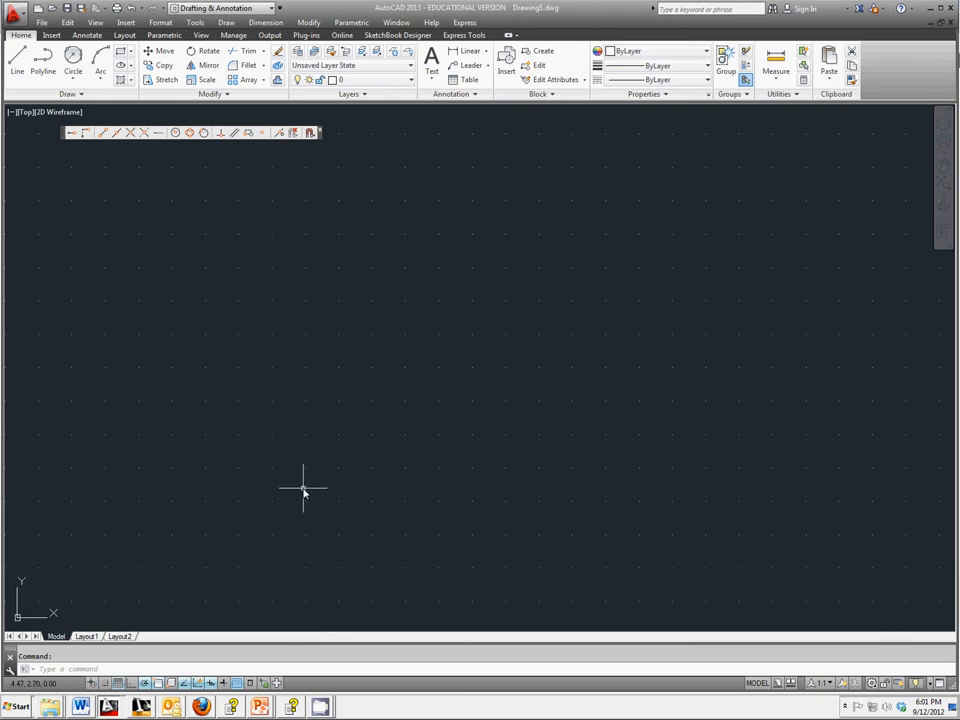
Step: Set decimal length units with 0.00 precision in the Drawing Units dialog
{"action": "left_click", "coordinate": [160, 22]}
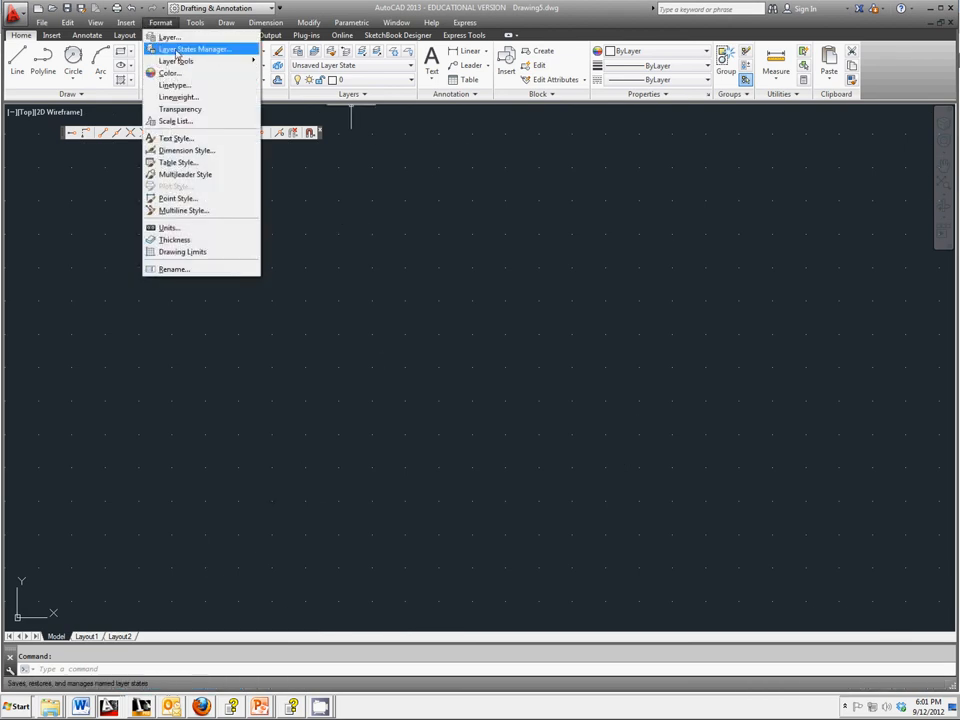
{"action": "left_click", "coordinate": [168, 228]}
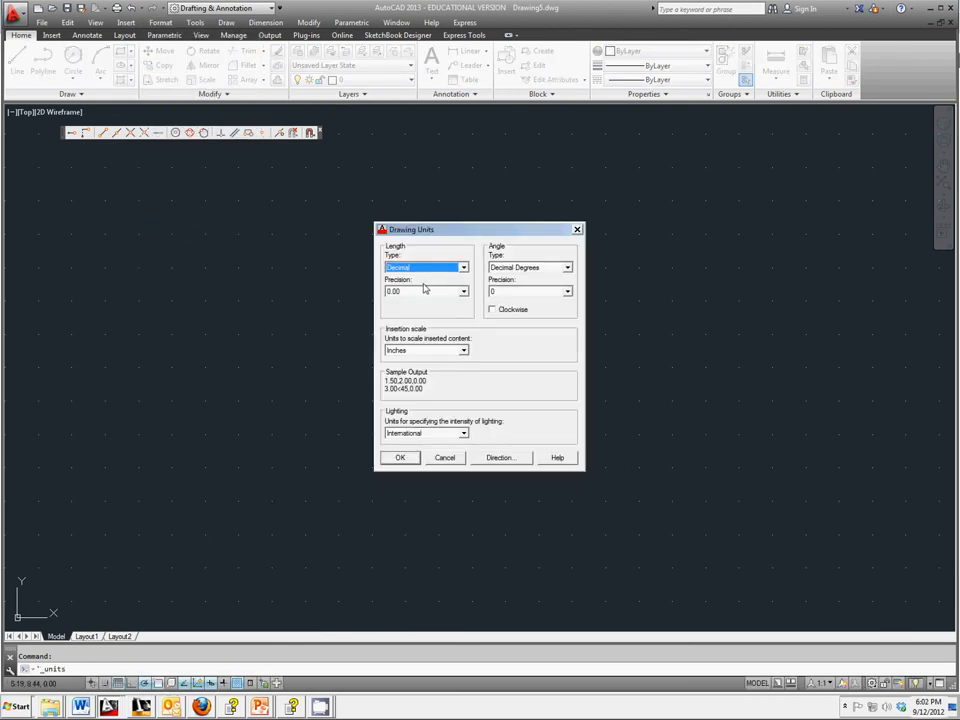
{"action": "left_click", "coordinate": [464, 292]}
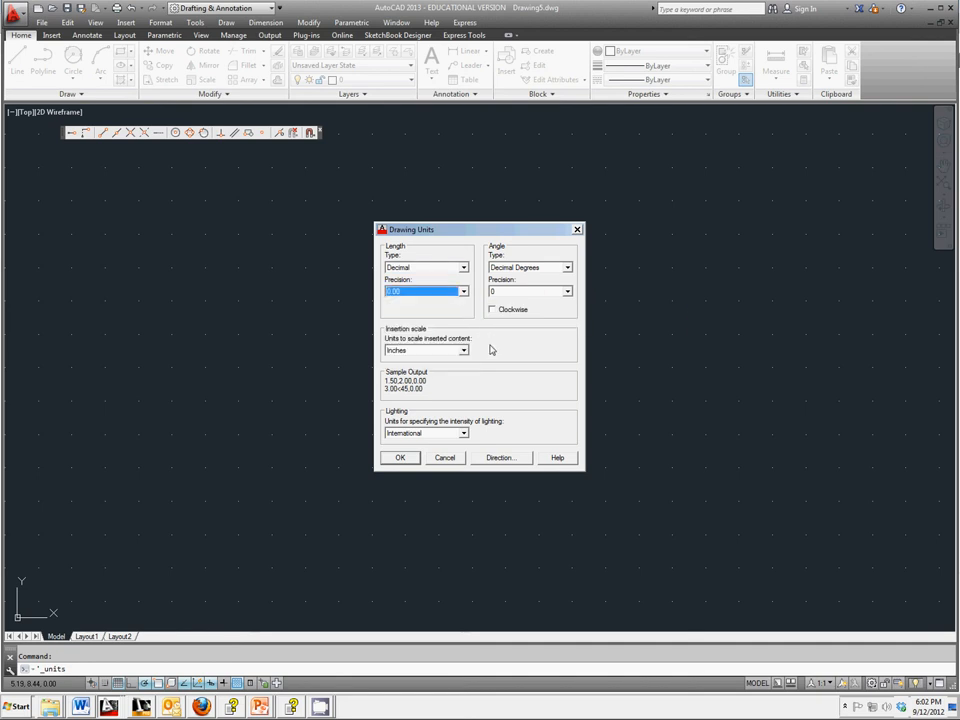
{"action": "left_click", "coordinate": [400, 456]}
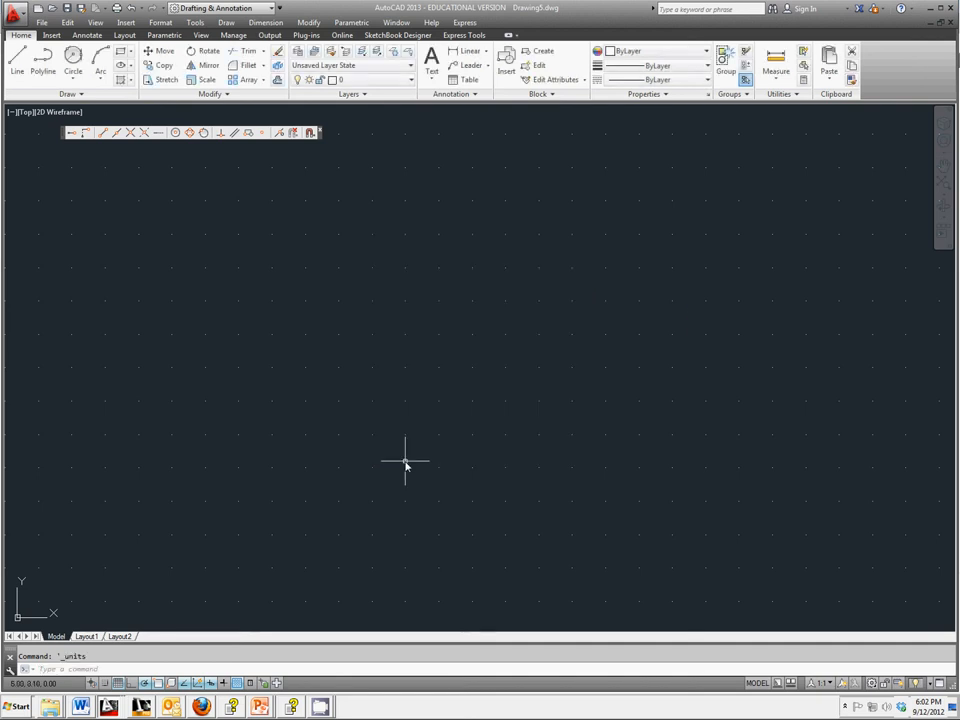
{"action": "mouse_move", "coordinate": [392, 464]}
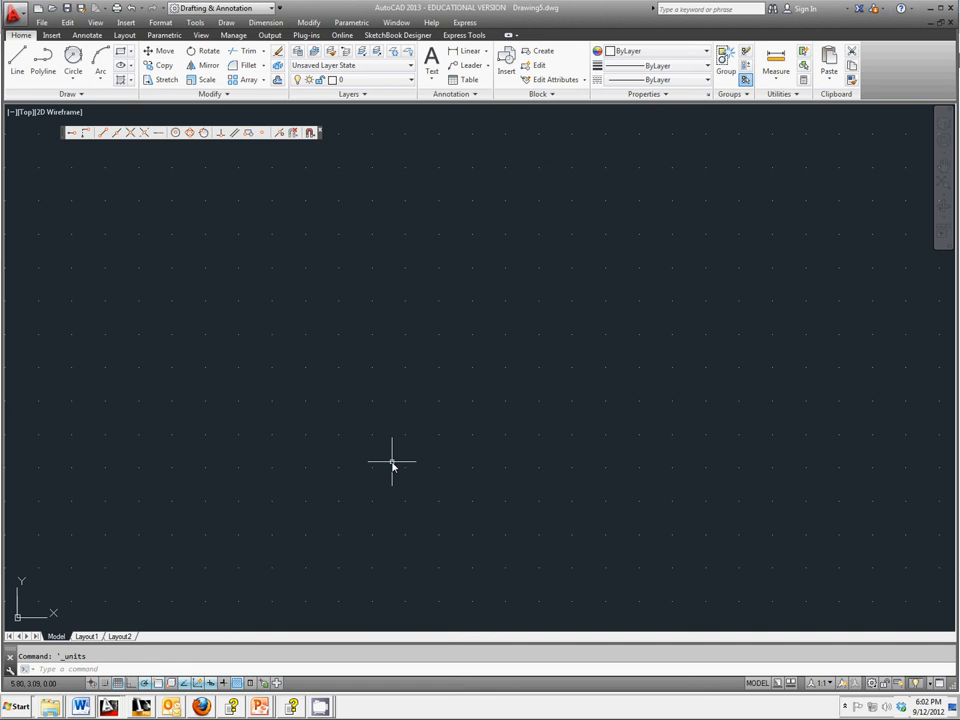
{"action": "mouse_move", "coordinate": [372, 464]}
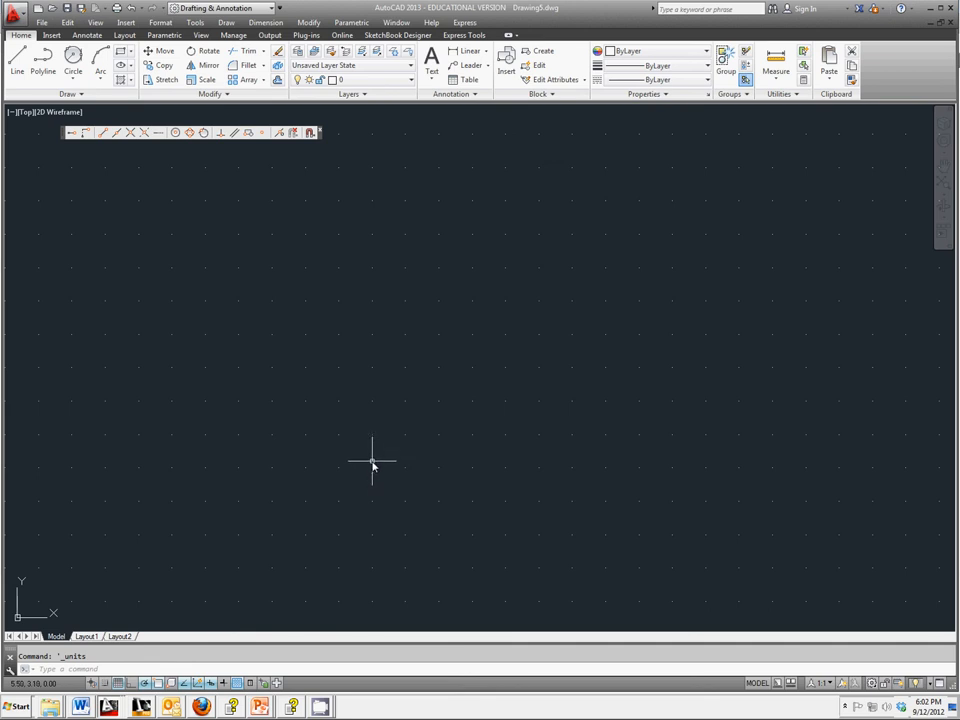
{"action": "mouse_move", "coordinate": [436, 470]}
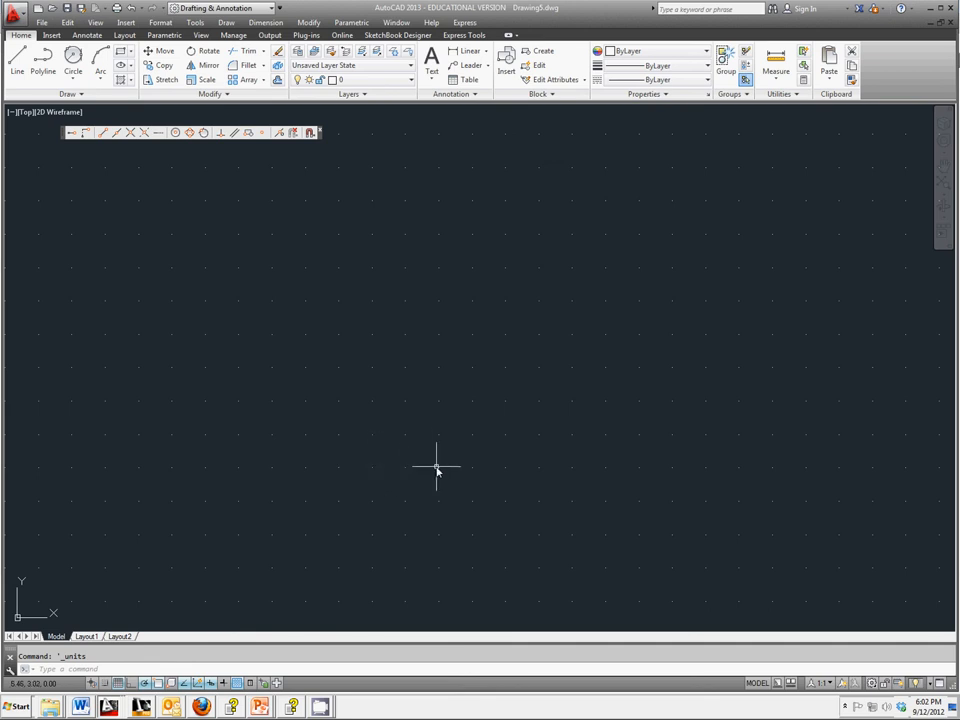
Step: Set snap spacing to 0.50 and grid spacing to 1.00 in Drafting Settings
{"action": "right_click", "coordinate": [112, 684]}
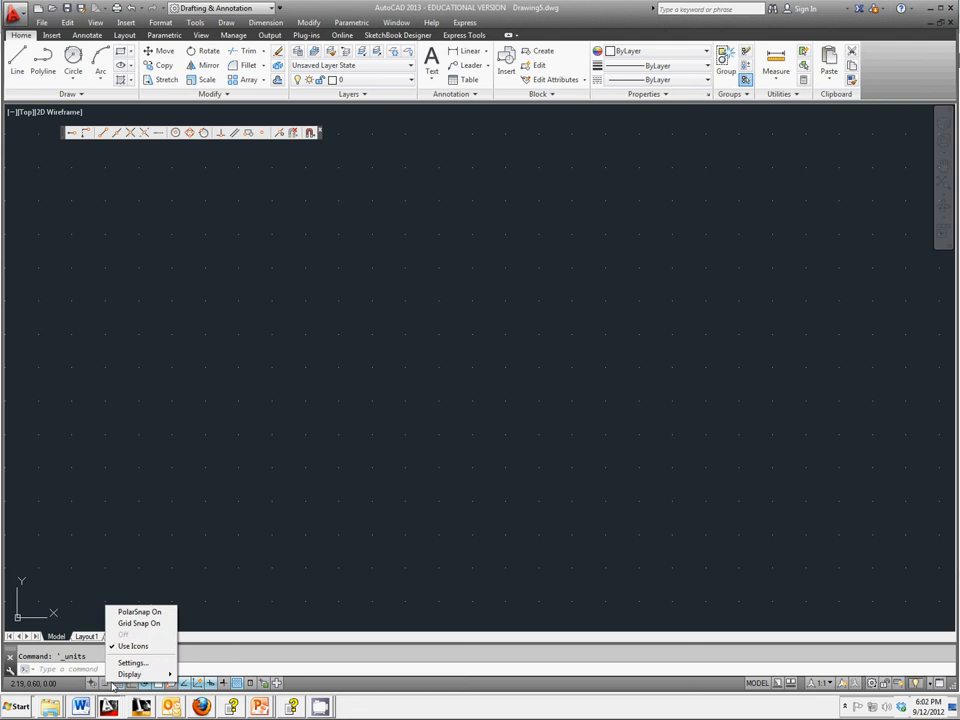
{"action": "left_click", "coordinate": [132, 662]}
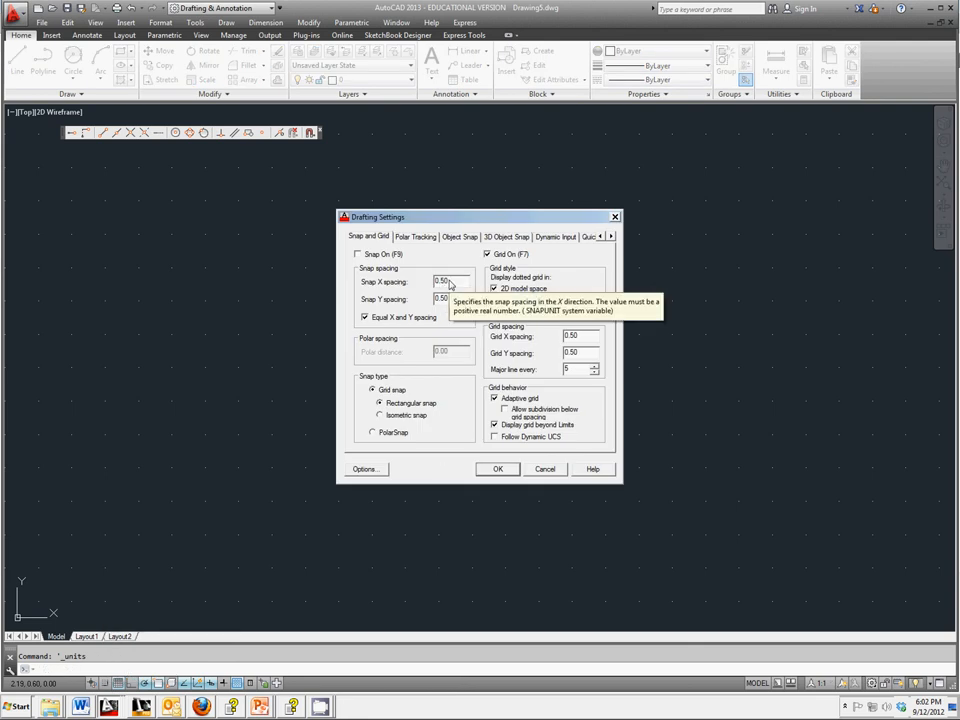
{"action": "triple_click", "coordinate": [444, 280]}
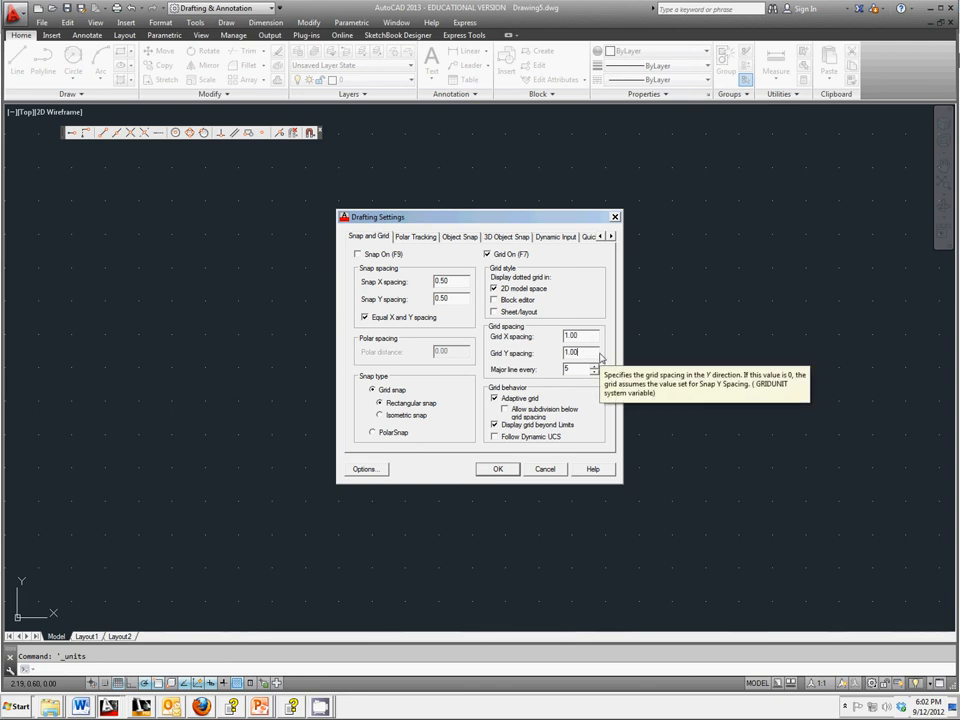
{"action": "mouse_move", "coordinate": [456, 420]}
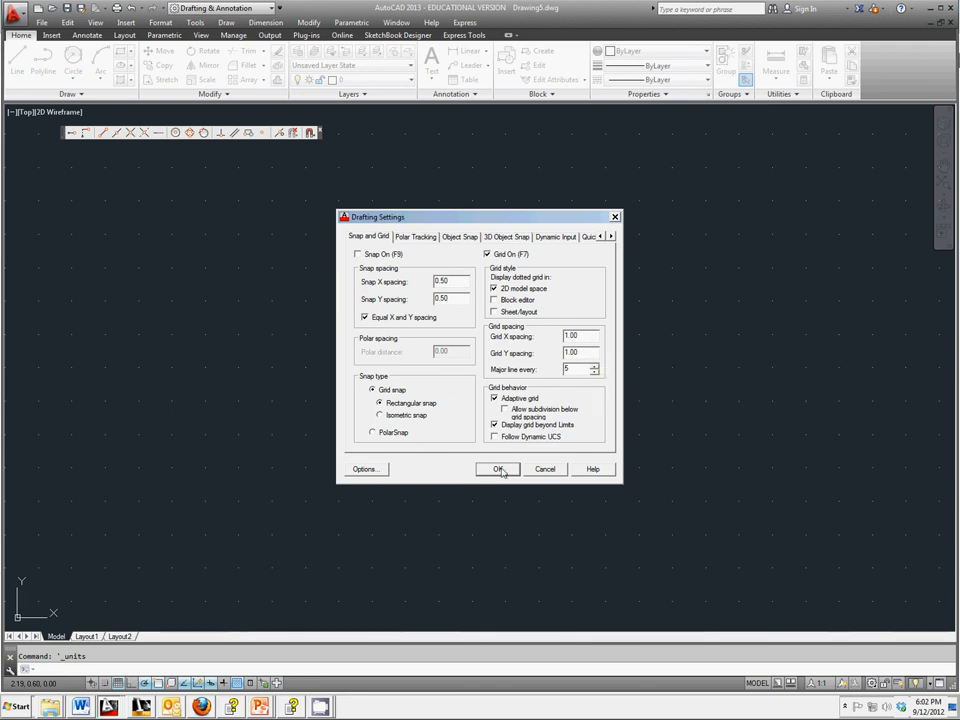
{"action": "left_click", "coordinate": [498, 468]}
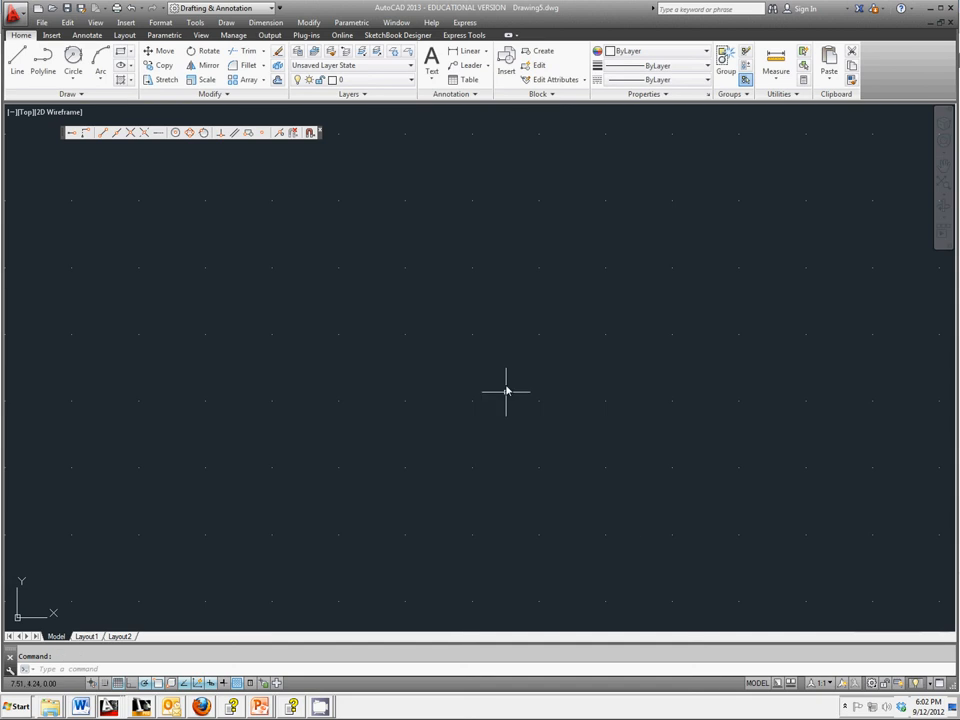
Step: Zoom to the full drawing limits and confirm snap 0.50 / grid 1.00
{"action": "left_click", "coordinate": [96, 22]}
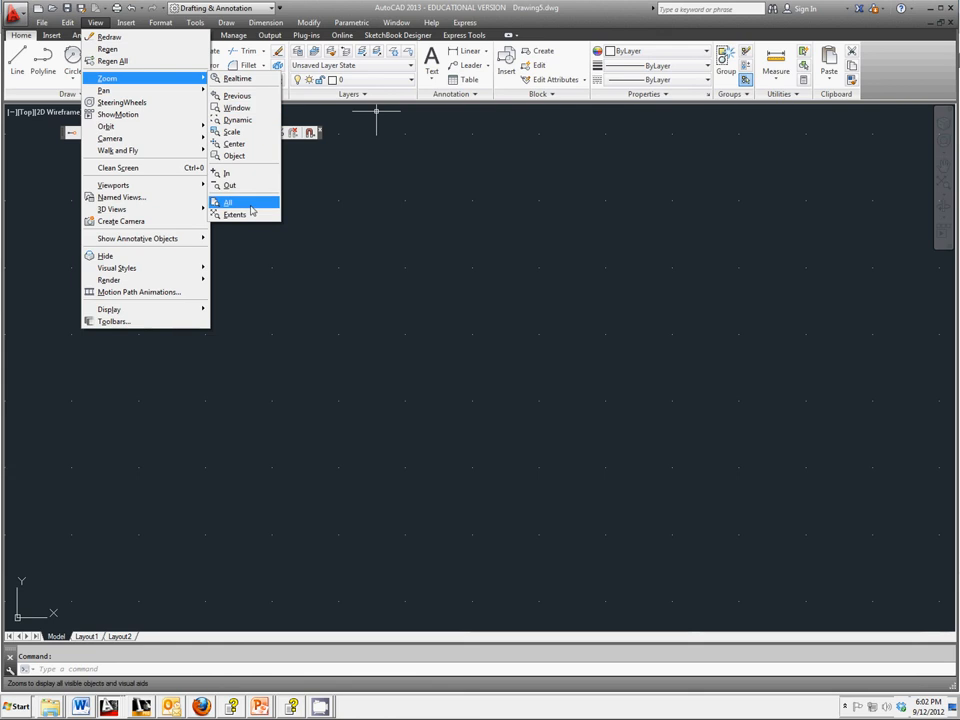
{"action": "left_click", "coordinate": [234, 214]}
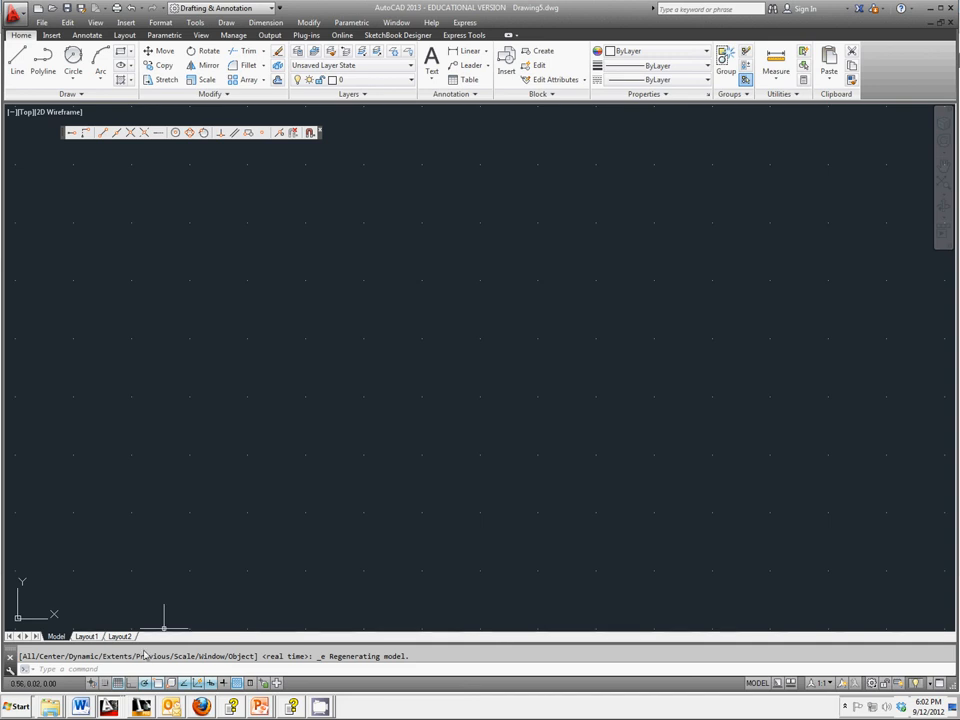
{"action": "right_click", "coordinate": [120, 636]}
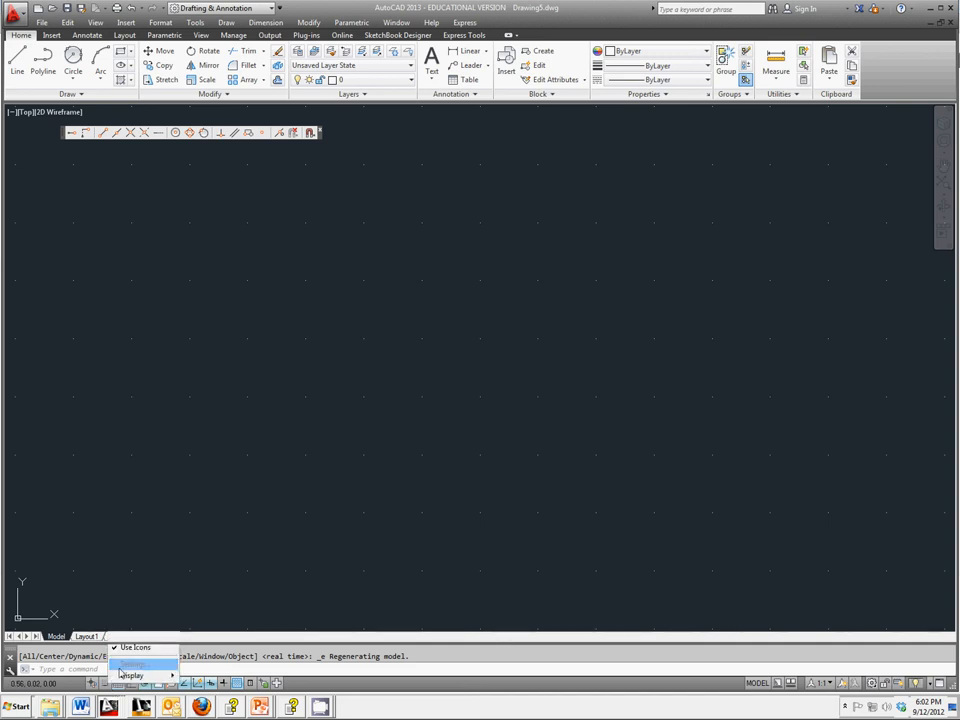
{"action": "left_click", "coordinate": [132, 664]}
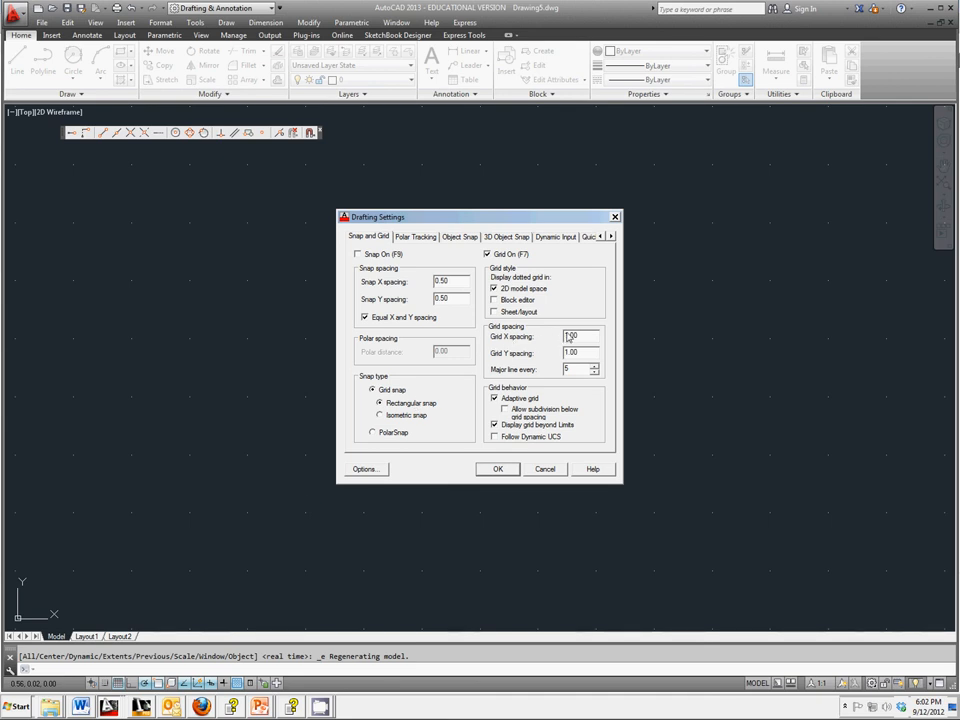
{"action": "mouse_move", "coordinate": [580, 336]}
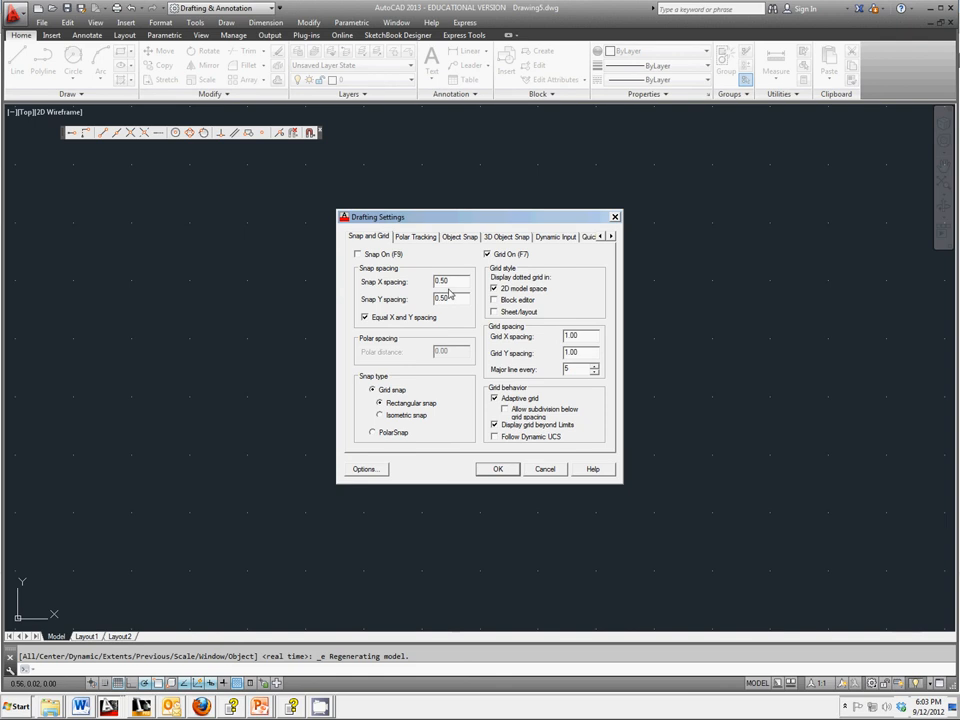
{"action": "mouse_move", "coordinate": [512, 472]}
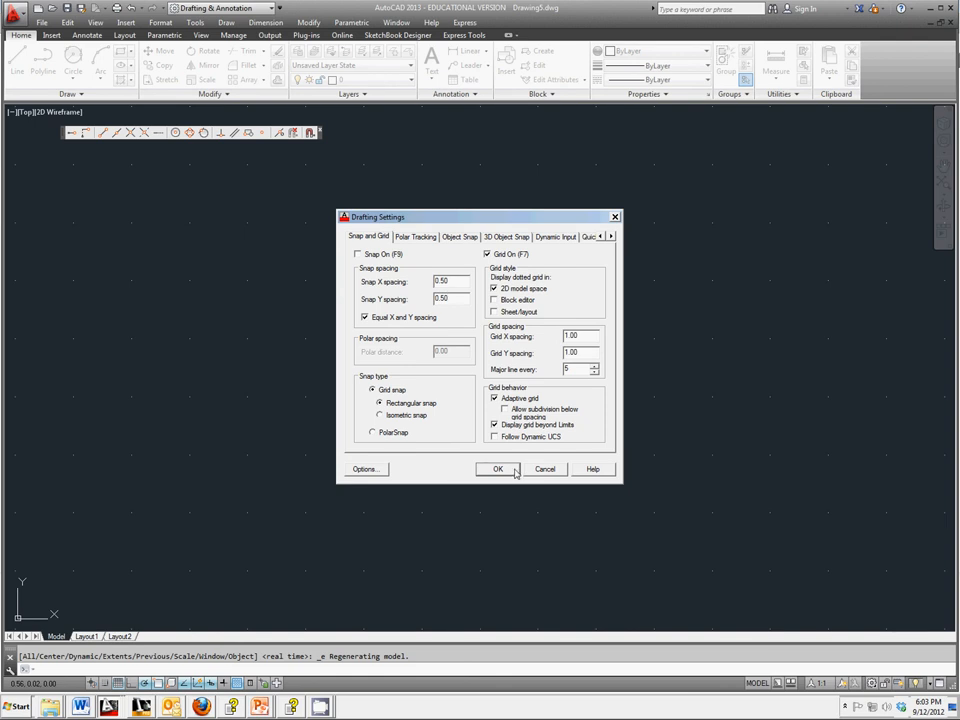
{"action": "left_click", "coordinate": [498, 468]}
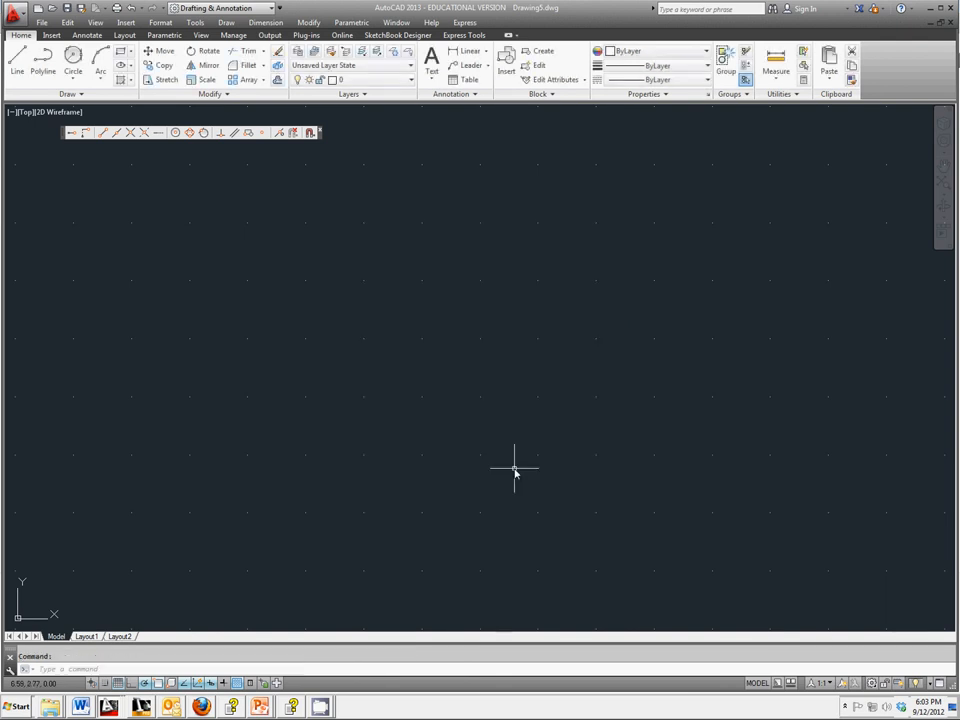
{"action": "mouse_move", "coordinate": [516, 444]}
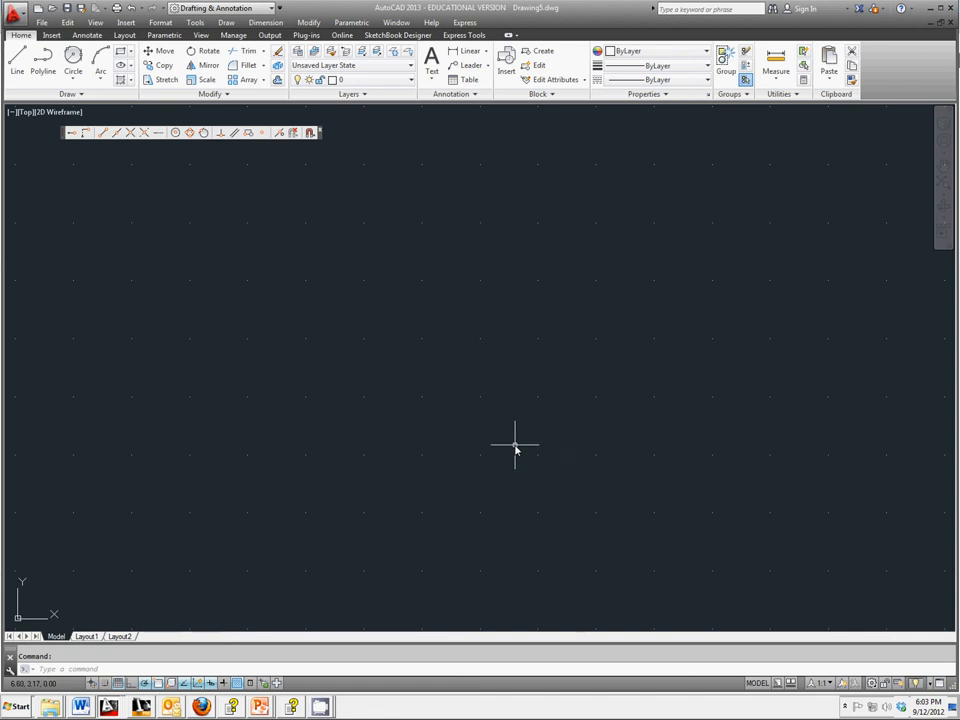
Step: Start a line for the gasket outline beginning at point 4,4
{"action": "left_click", "coordinate": [16, 64]}
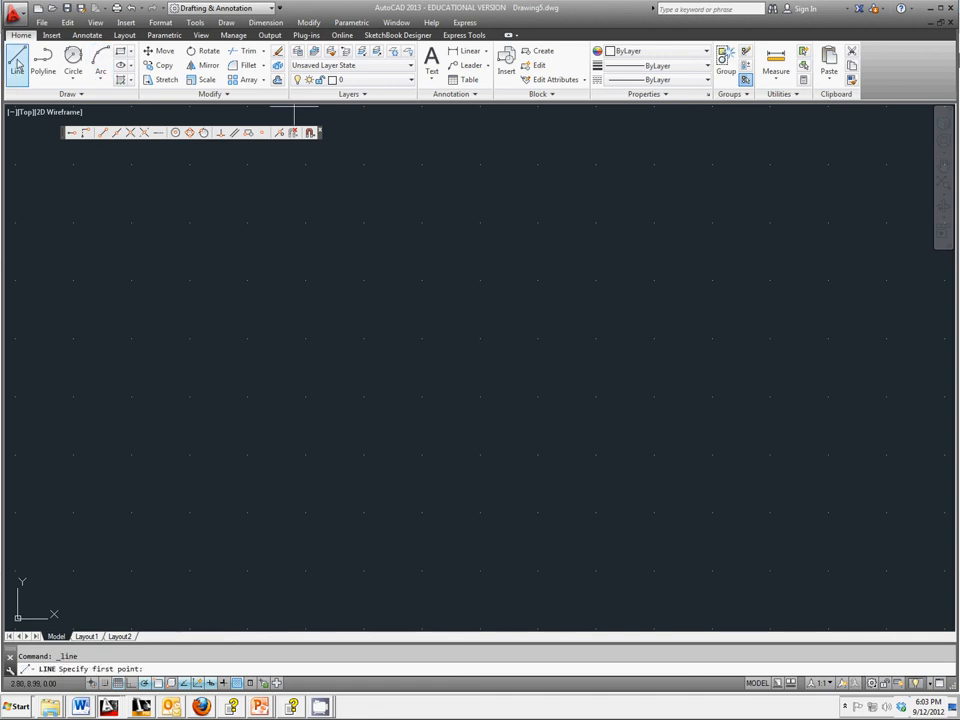
{"action": "mouse_move", "coordinate": [166, 340]}
{"action": "type", "text": "4,6"}
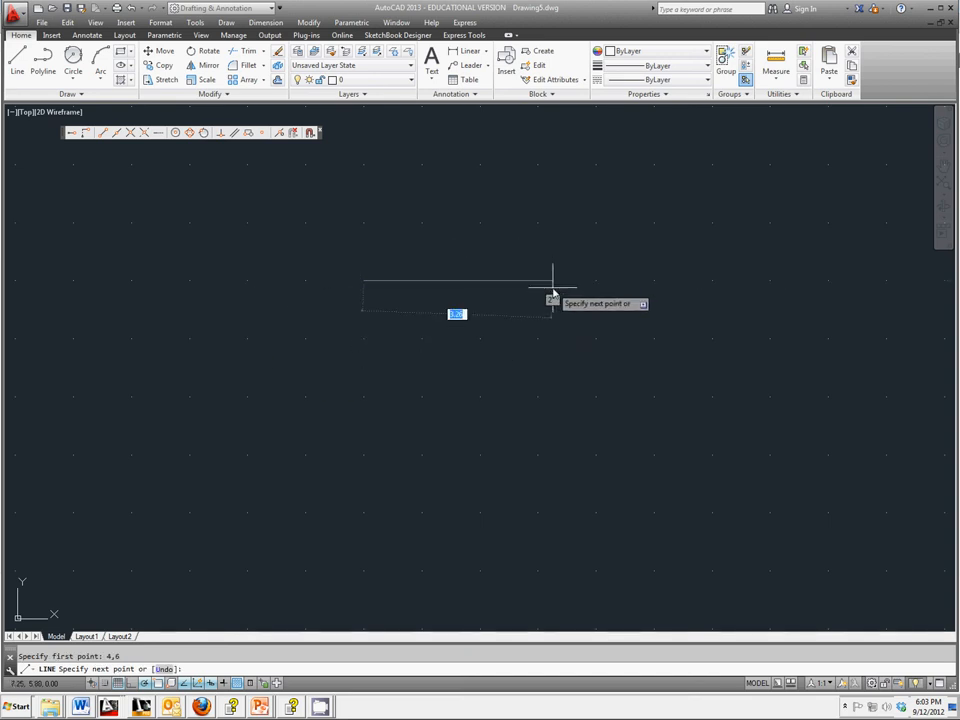
{"action": "mouse_move", "coordinate": [528, 330]}
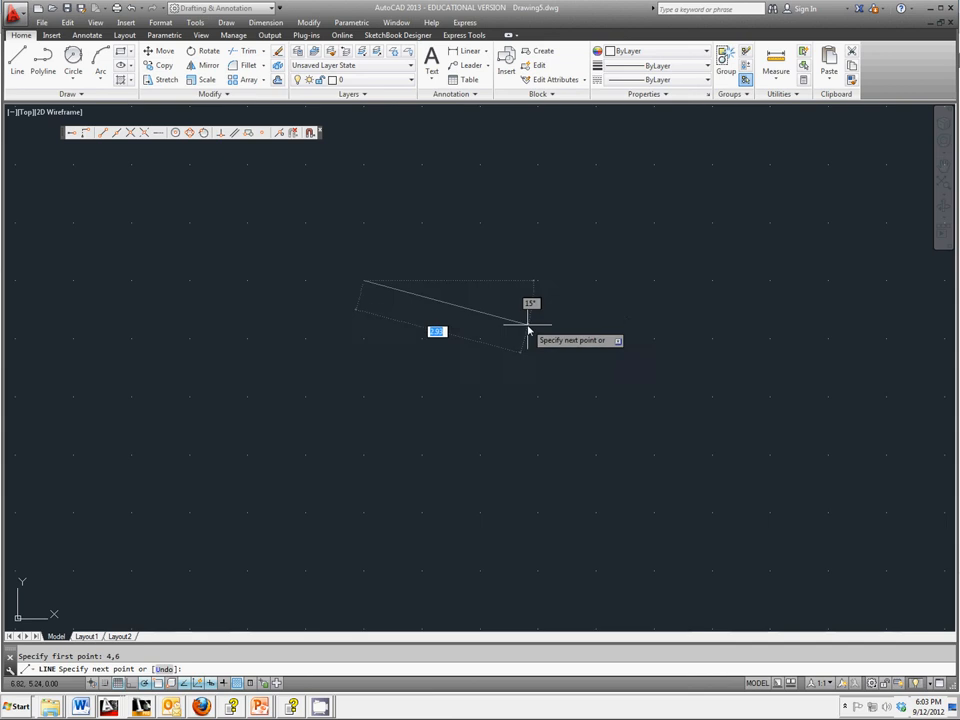
{"action": "mouse_move", "coordinate": [56, 496]}
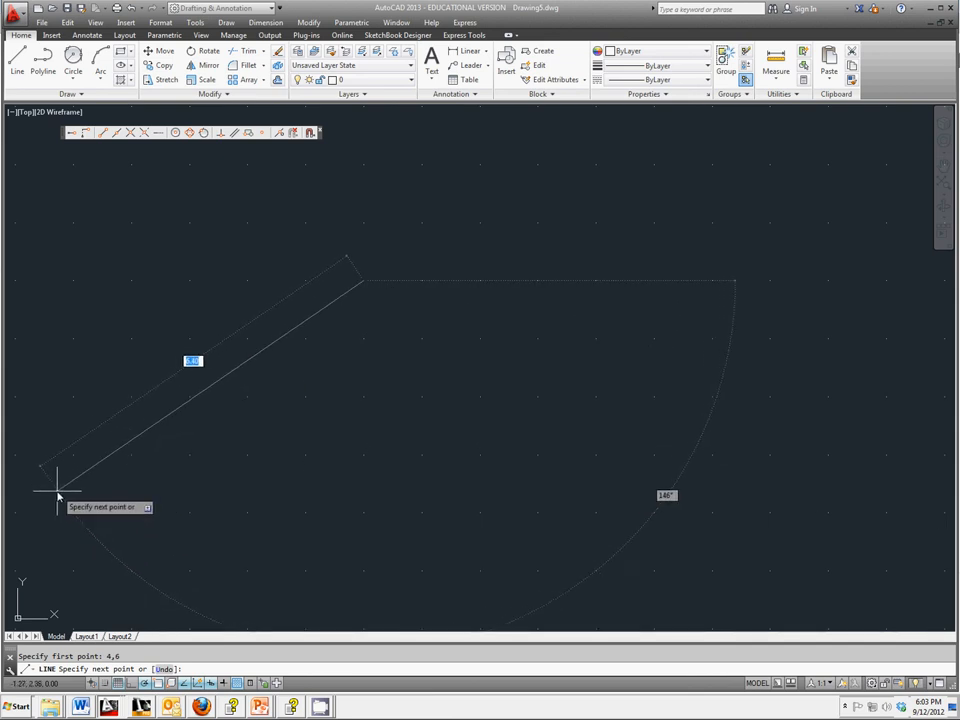
{"action": "mouse_move", "coordinate": [262, 498]}
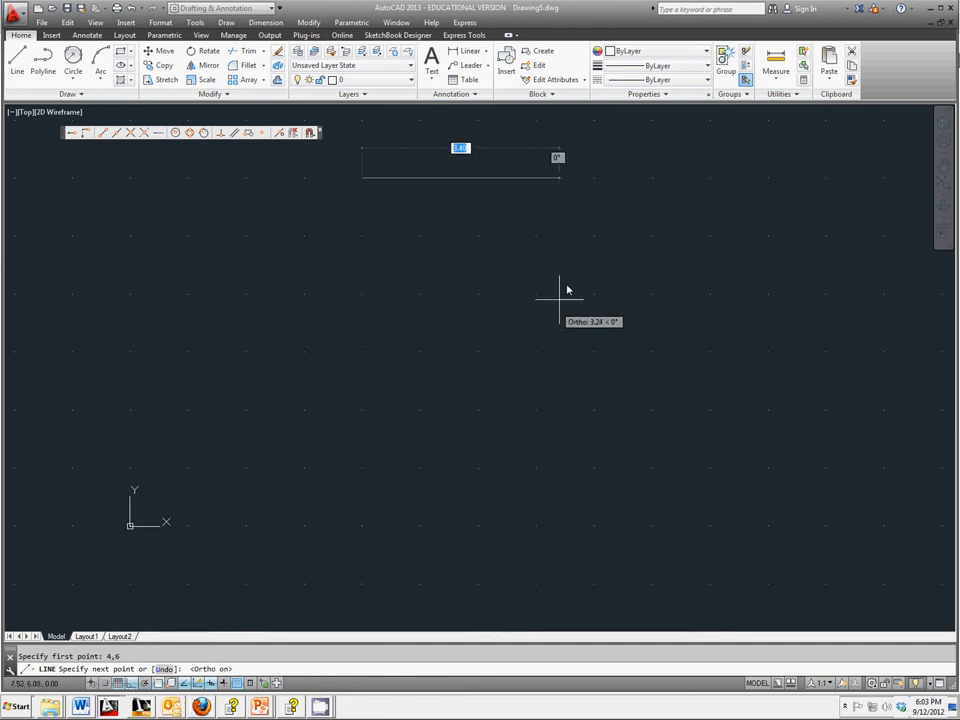
{"action": "mouse_move", "coordinate": [158, 270]}
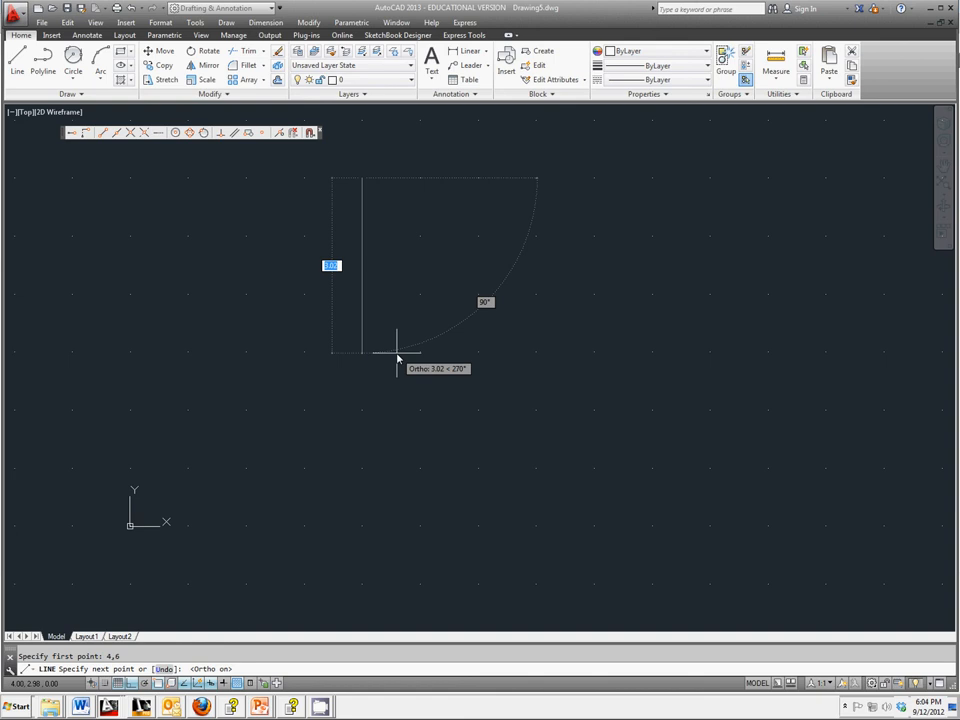
{"action": "mouse_move", "coordinate": [484, 324]}
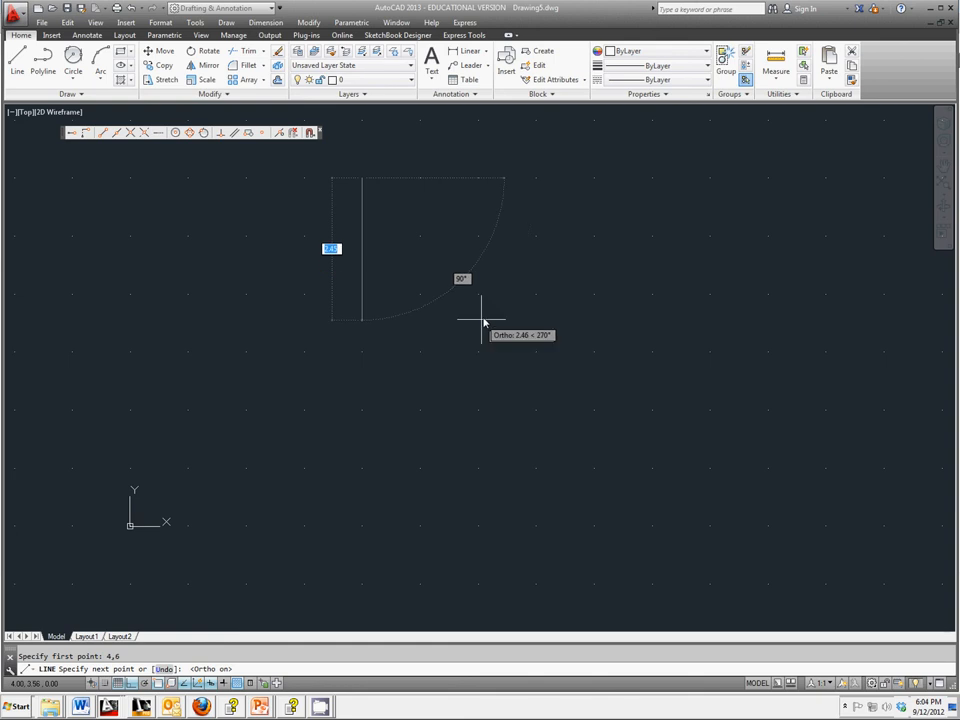
{"action": "mouse_move", "coordinate": [324, 384]}
{"action": "type", "text": "2"}
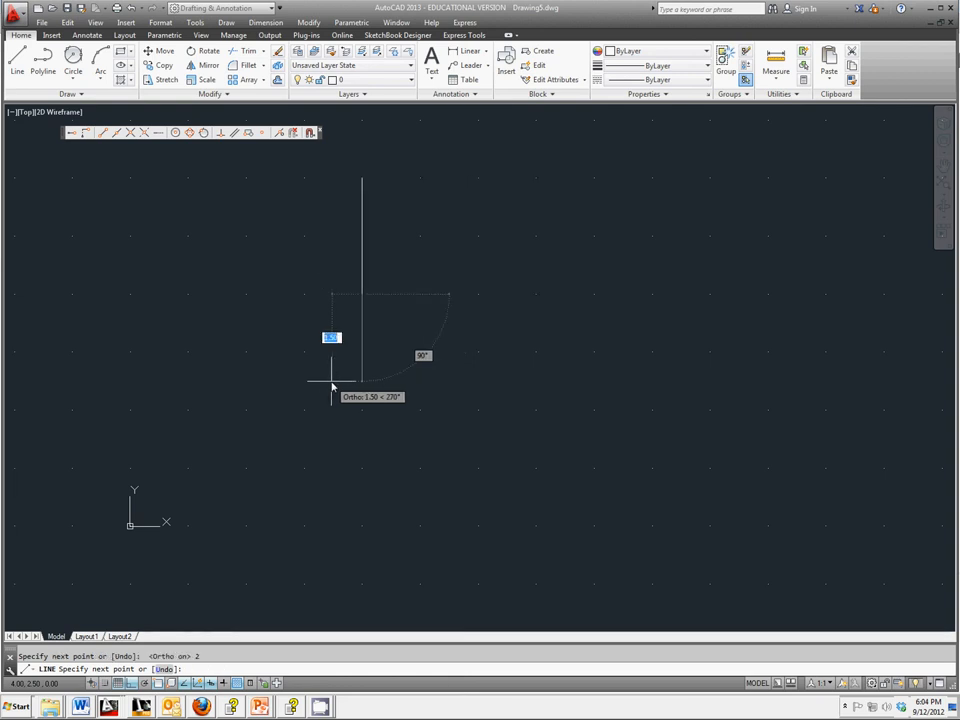
{"action": "mouse_move", "coordinate": [348, 382]}
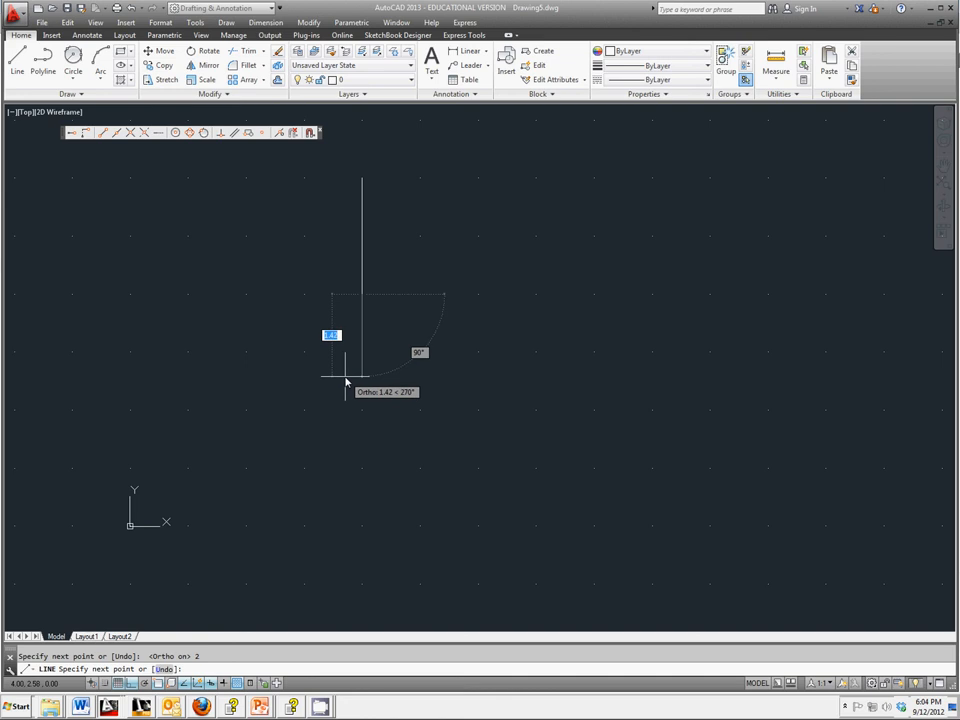
{"action": "mouse_move", "coordinate": [388, 356]}
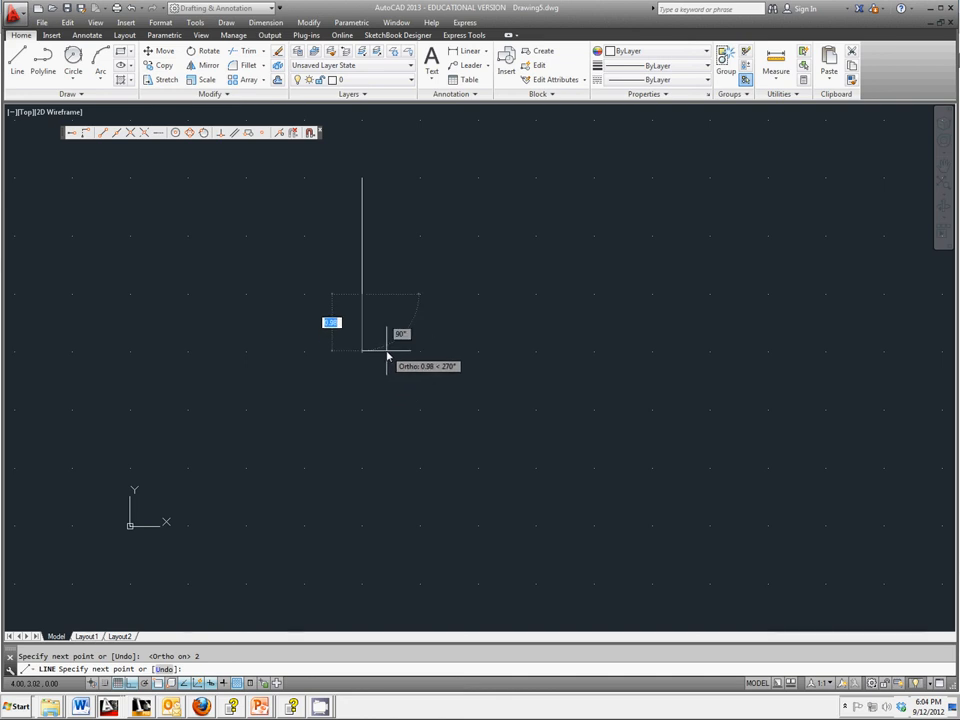
{"action": "mouse_move", "coordinate": [416, 290]}
{"action": "type", "text": "2.5"}
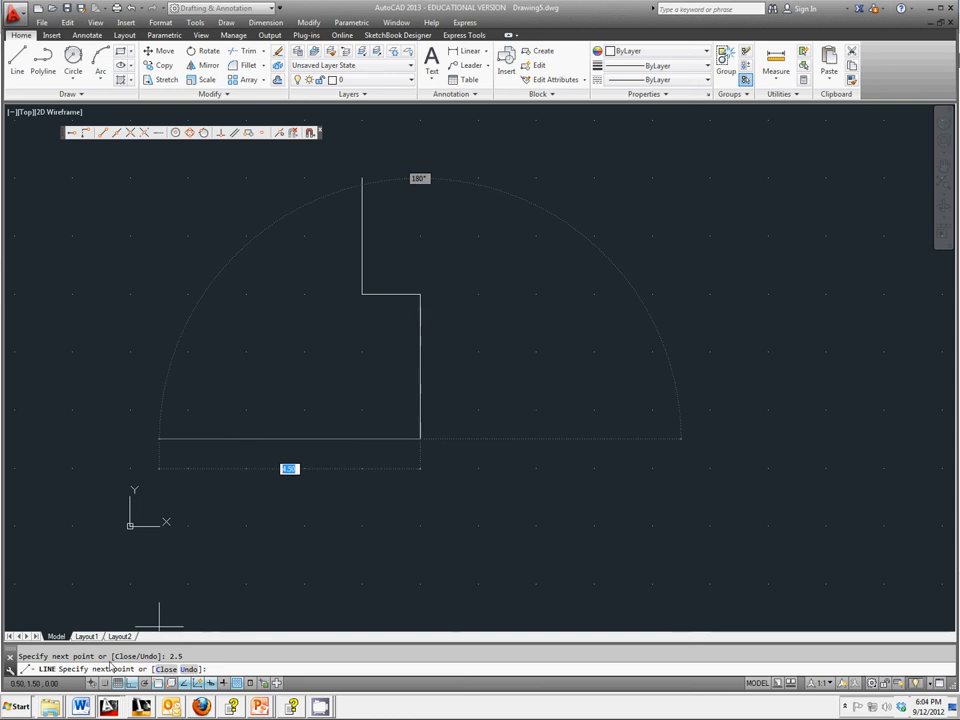
{"action": "mouse_move", "coordinate": [104, 684]}
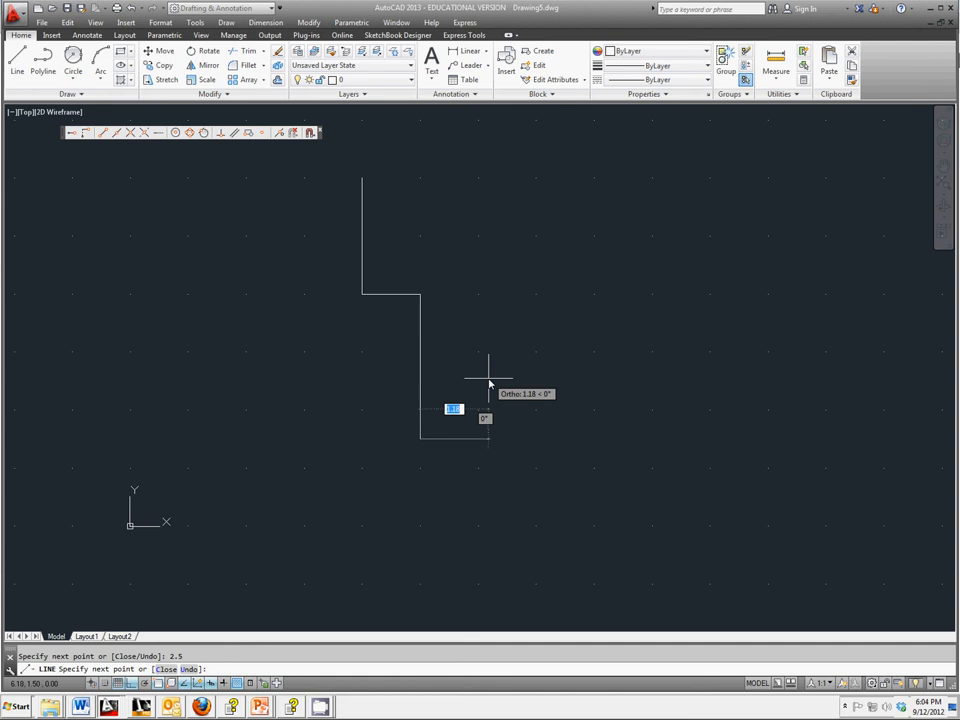
{"action": "mouse_move", "coordinate": [498, 380]}
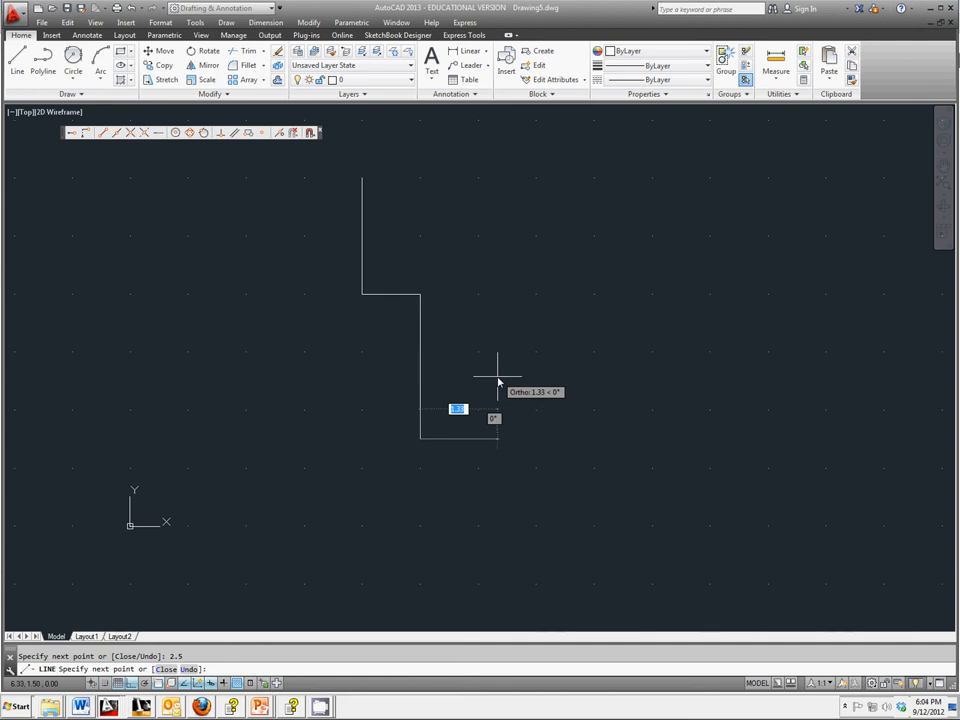
{"action": "mouse_move", "coordinate": [536, 358]}
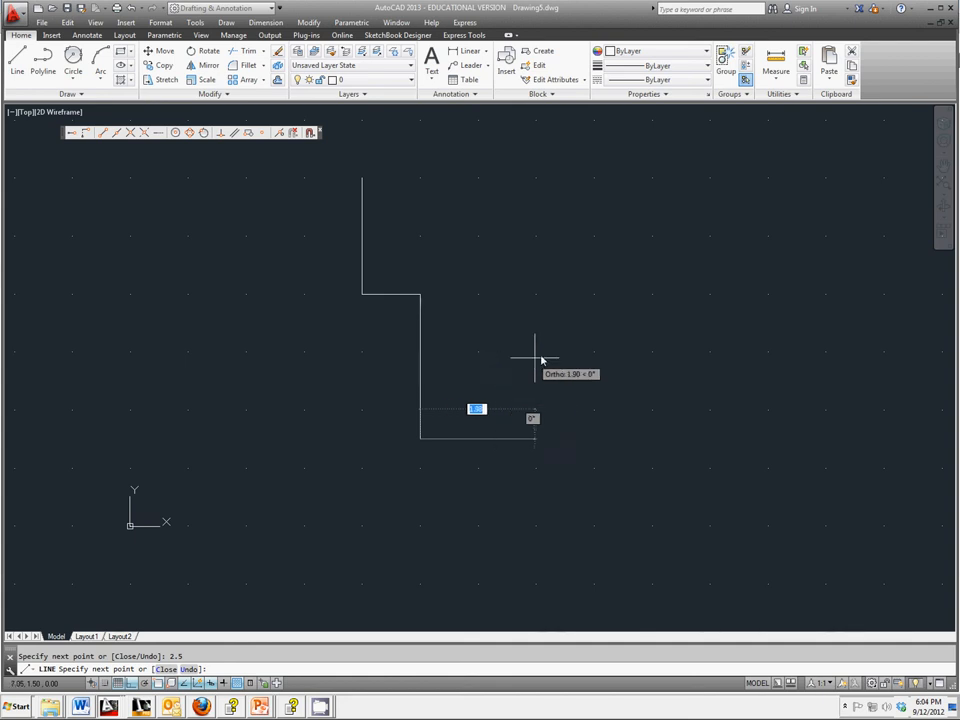
{"action": "mouse_move", "coordinate": [604, 414]}
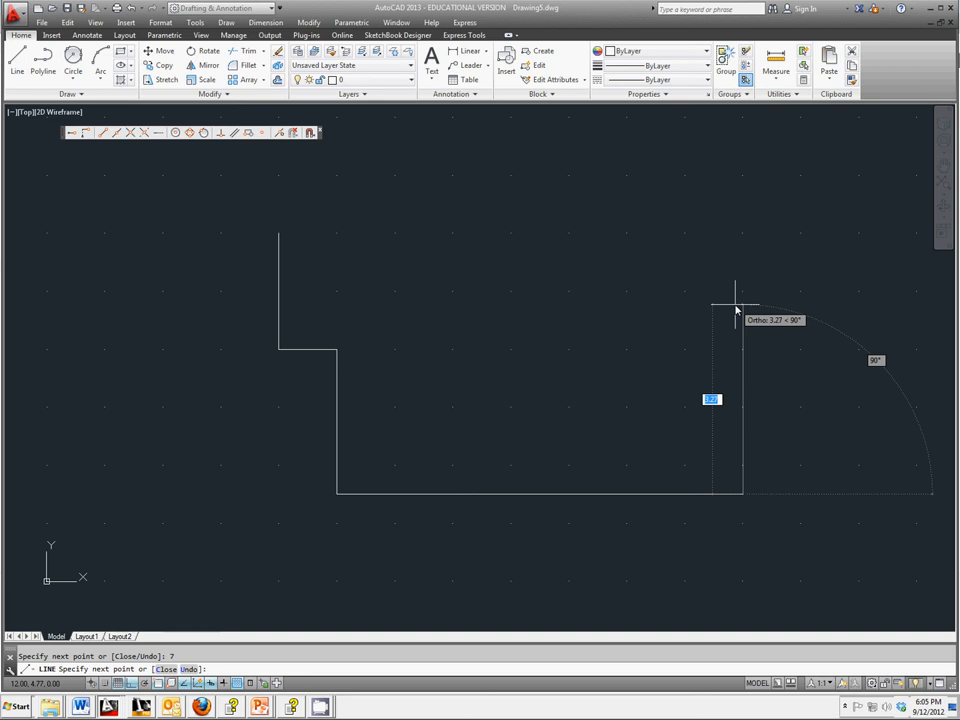
Step: Continue the stepped profile edges and bring up the drawing shortcut options
{"action": "right_click", "coordinate": [736, 308]}
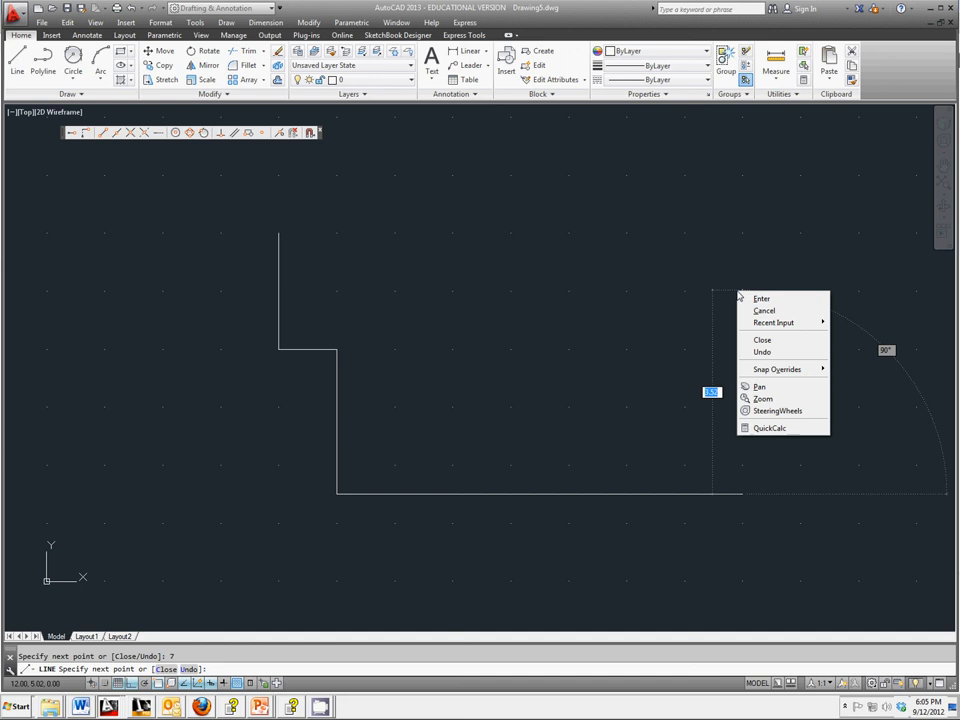
{"action": "mouse_move", "coordinate": [762, 300]}
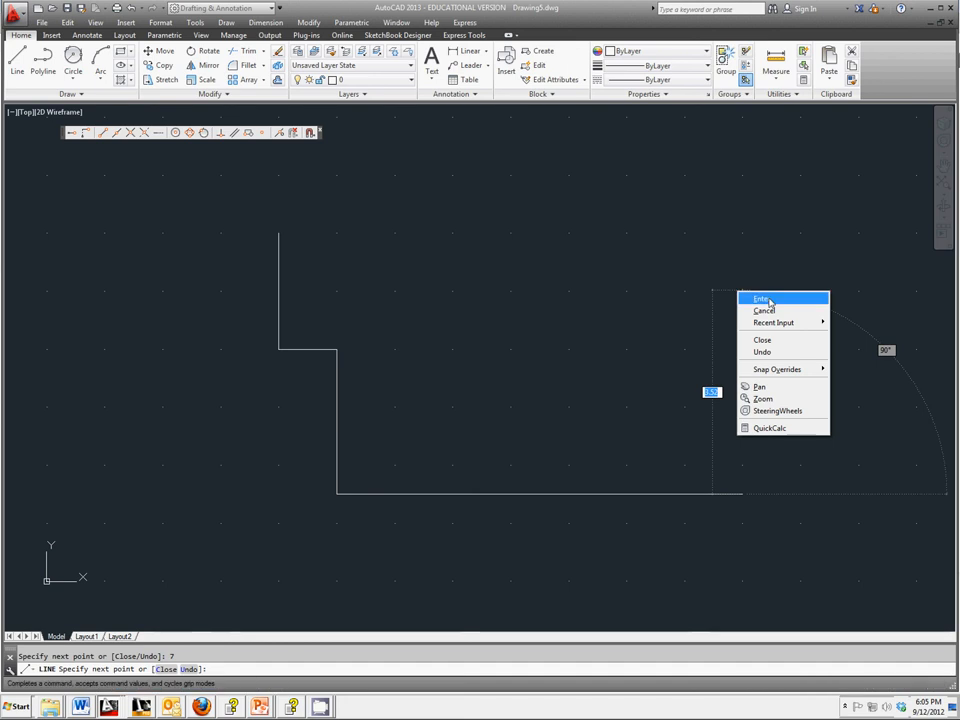
Step: End the line, leaving the four-segment profile, and turn Dynamic UCS off
{"action": "left_click", "coordinate": [762, 298]}
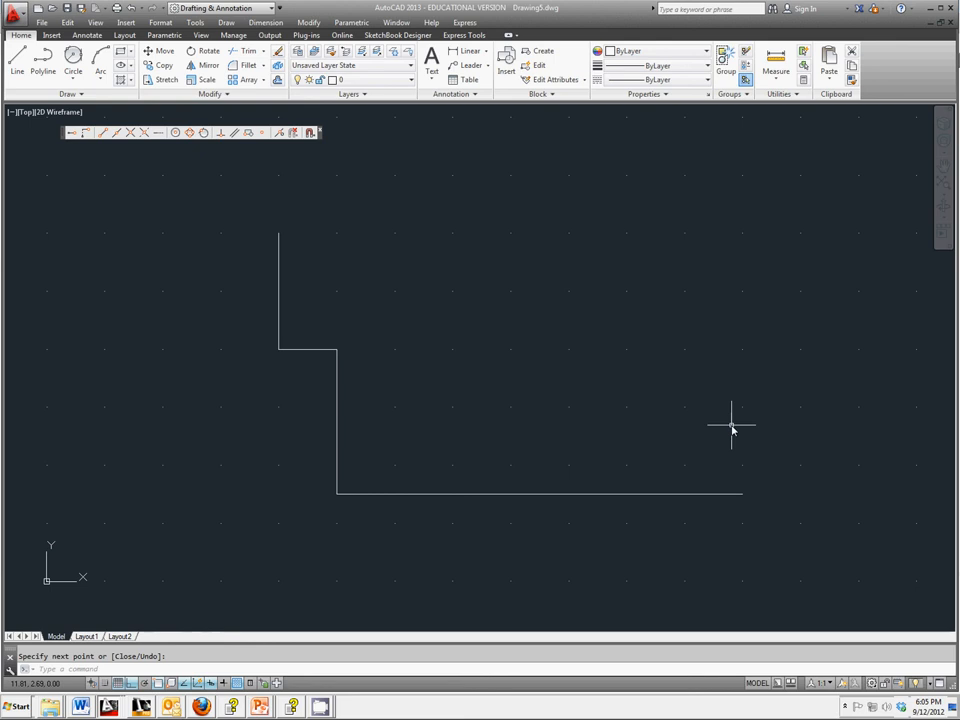
{"action": "mouse_move", "coordinate": [332, 582]}
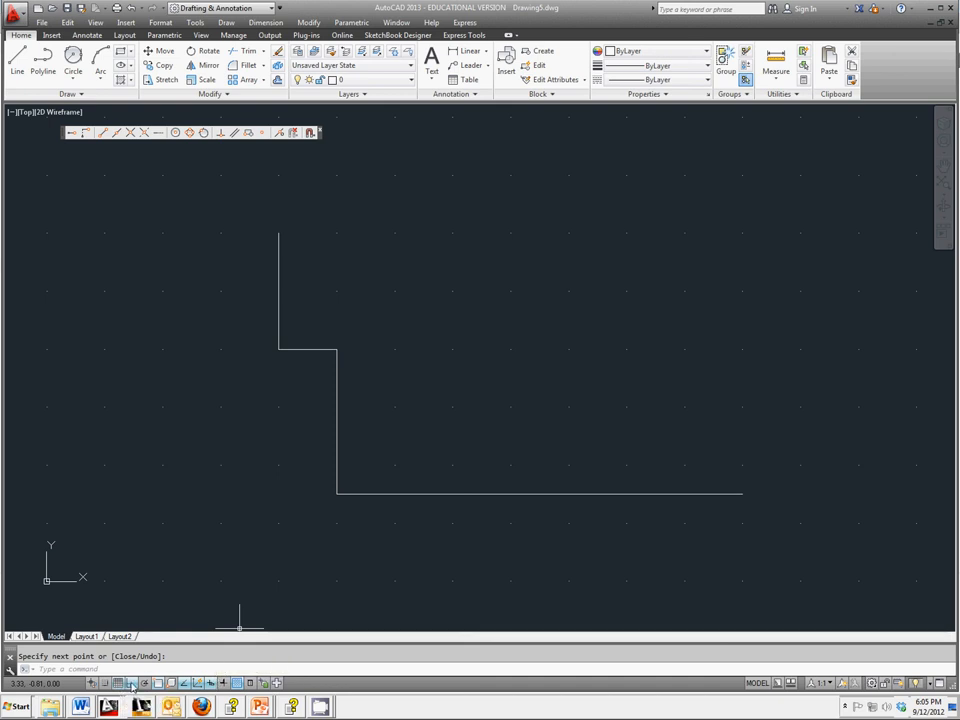
{"action": "left_click", "coordinate": [184, 684]}
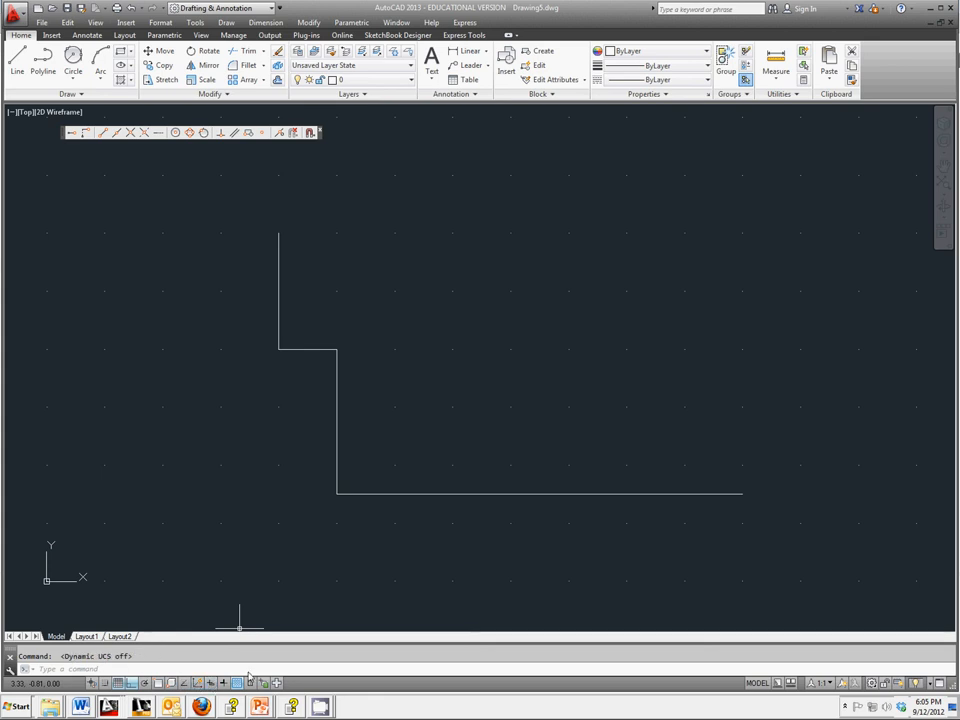
{"action": "mouse_move", "coordinate": [318, 596]}
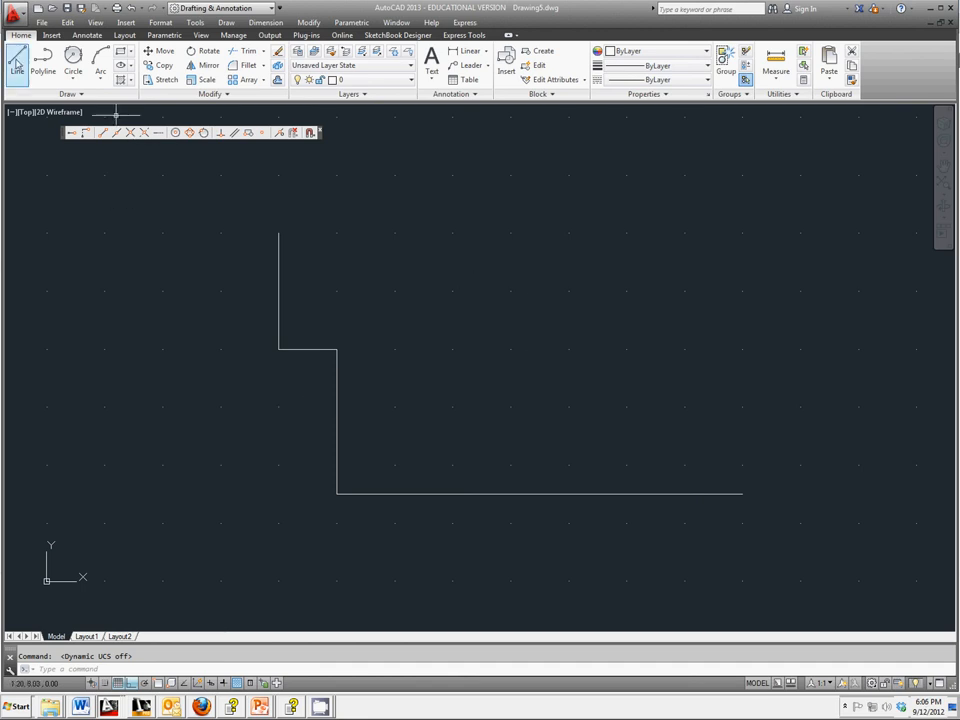
Step: Restart the Line command from the right-click shortcut menu
{"action": "right_click", "coordinate": [618, 336]}
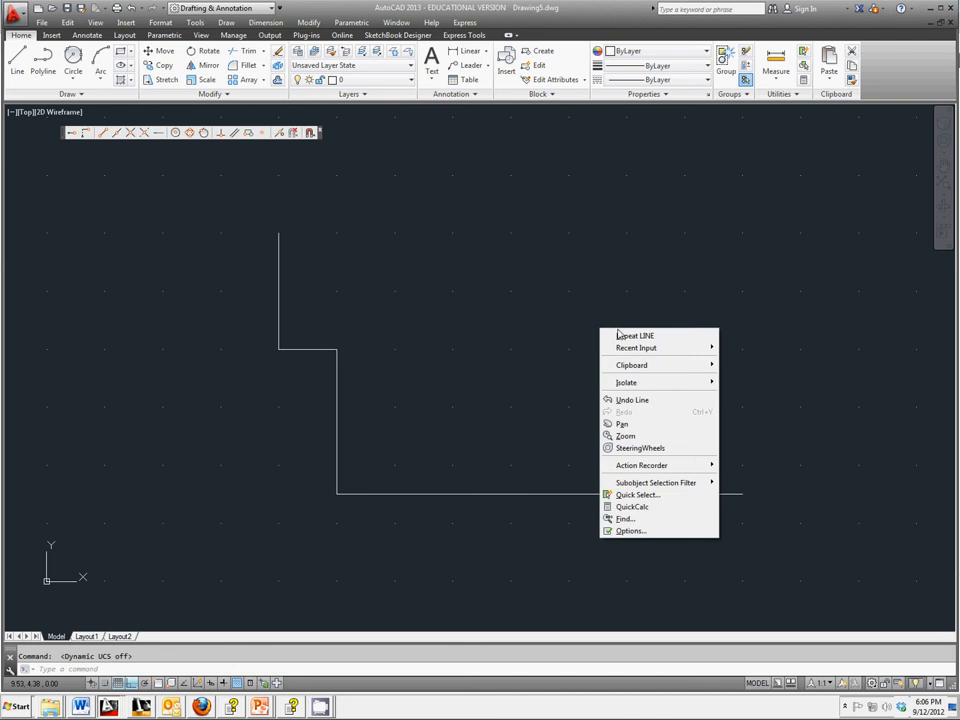
{"action": "left_click", "coordinate": [636, 336]}
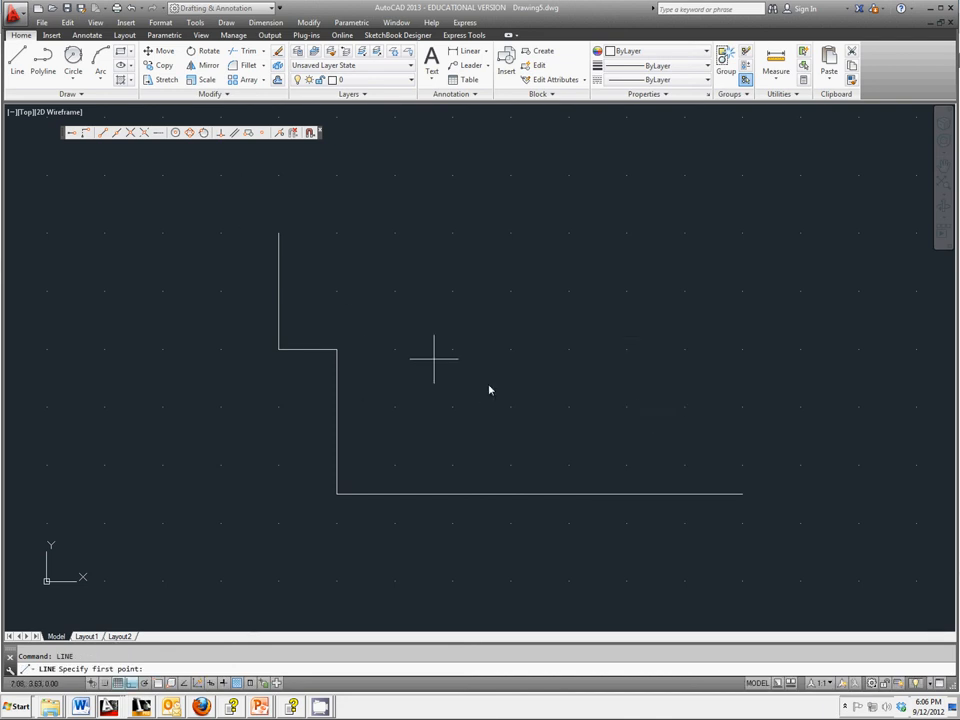
{"action": "mouse_move", "coordinate": [524, 392]}
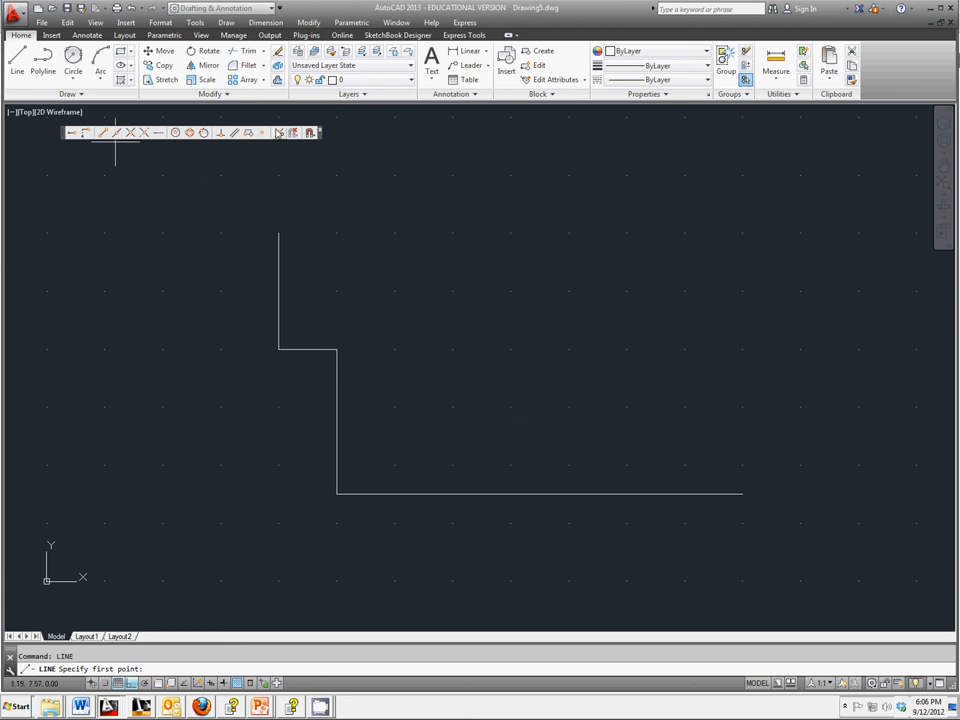
{"action": "mouse_move", "coordinate": [278, 132]}
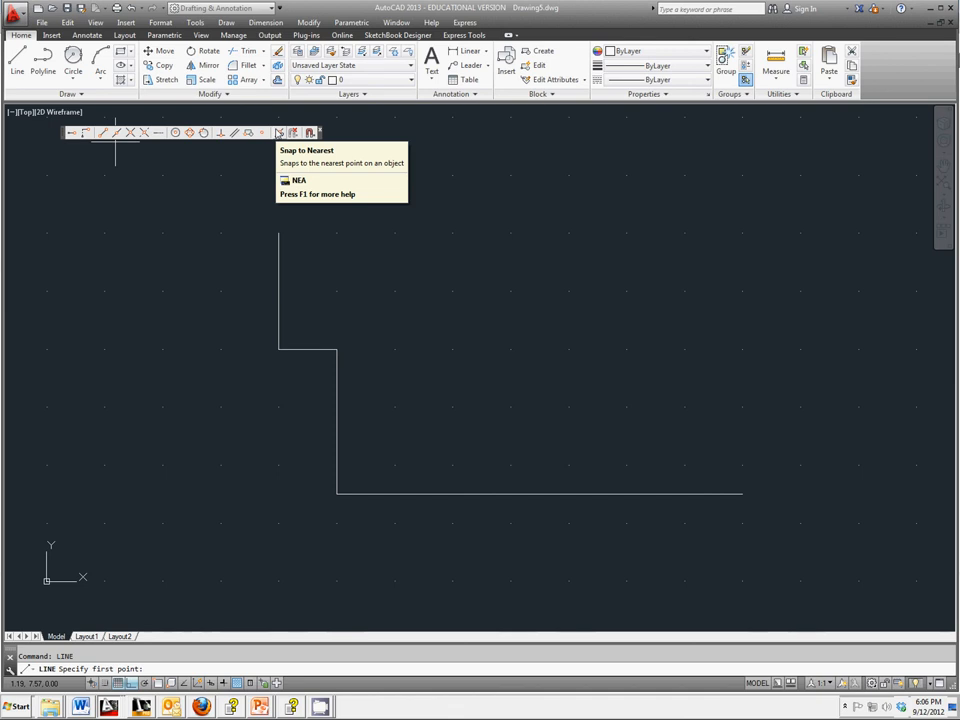
{"action": "mouse_move", "coordinate": [304, 132]}
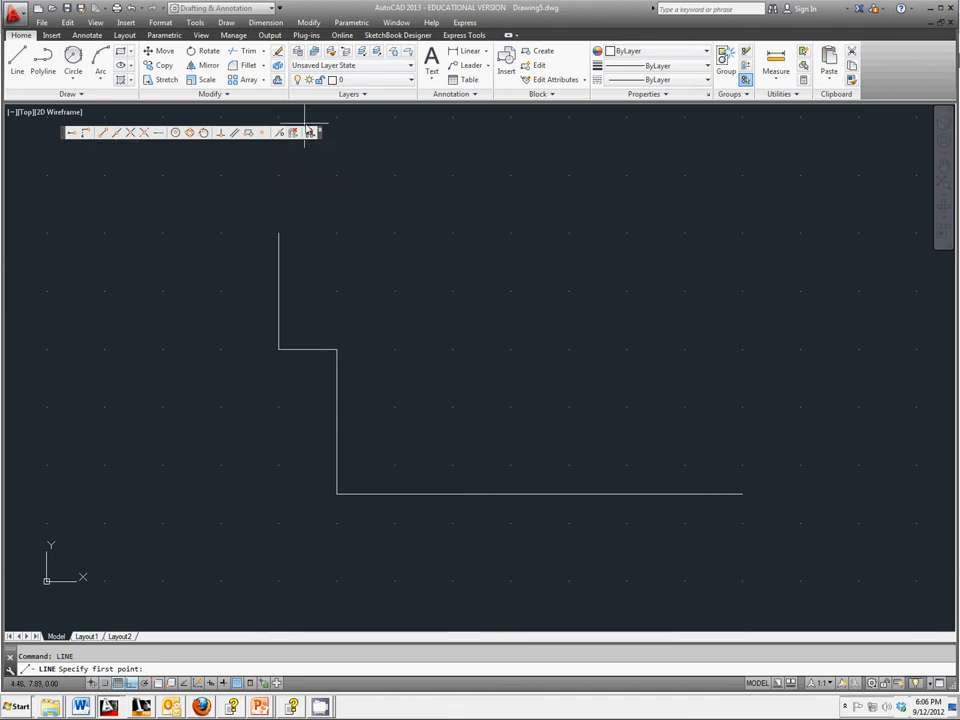
{"action": "mouse_move", "coordinate": [104, 132]}
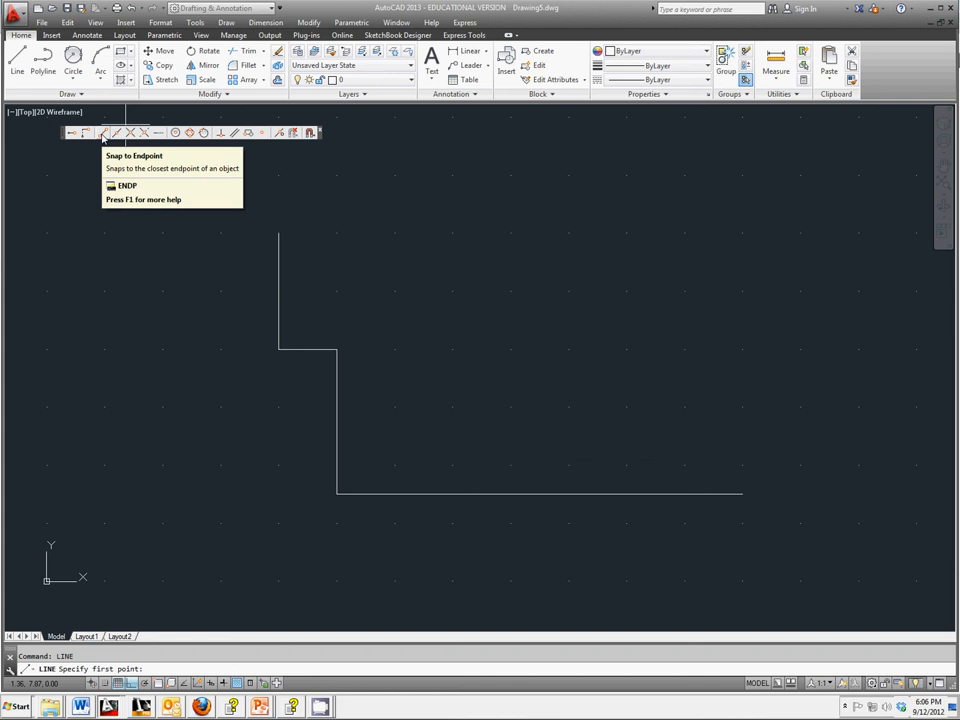
Step: Draw the horizontal top edge rightward from the endpoint at the top of the left edge
{"action": "left_click", "coordinate": [104, 132]}
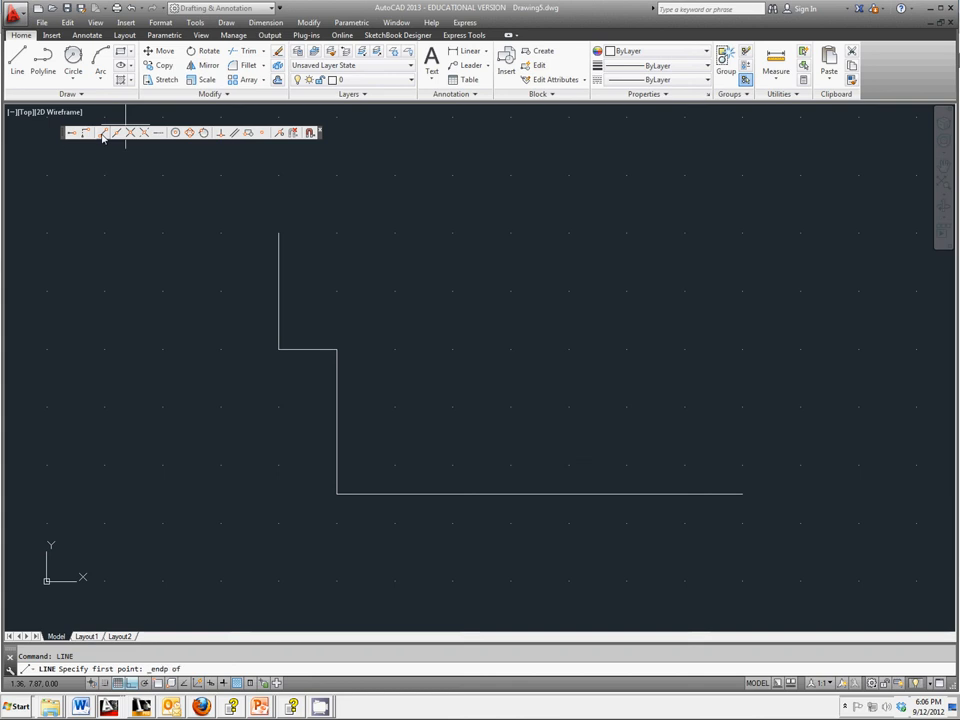
{"action": "mouse_move", "coordinate": [400, 186]}
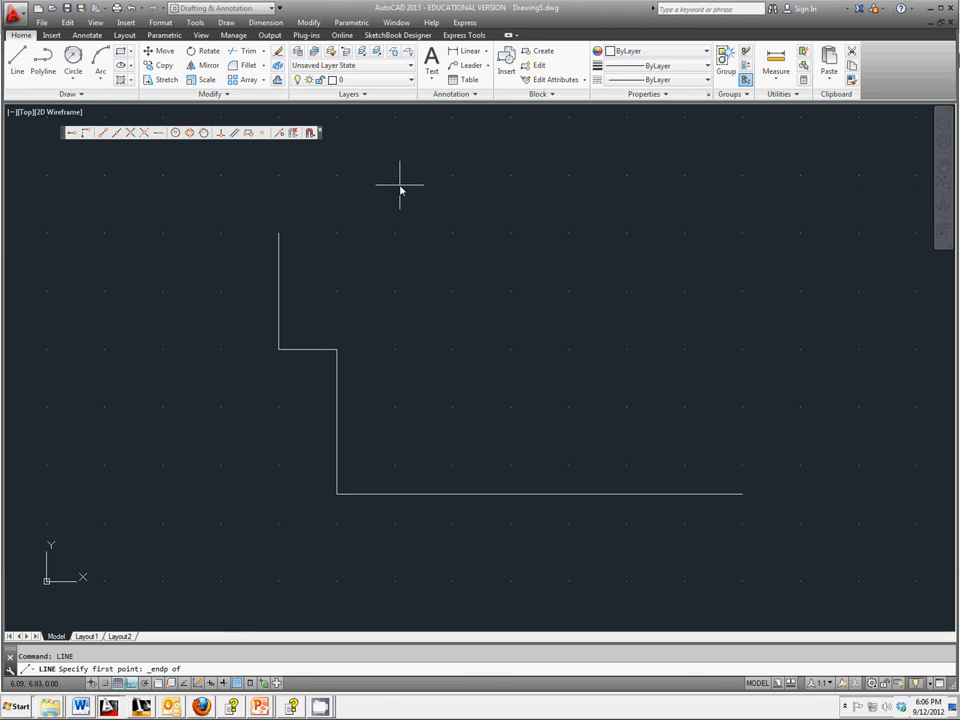
{"action": "mouse_move", "coordinate": [278, 232]}
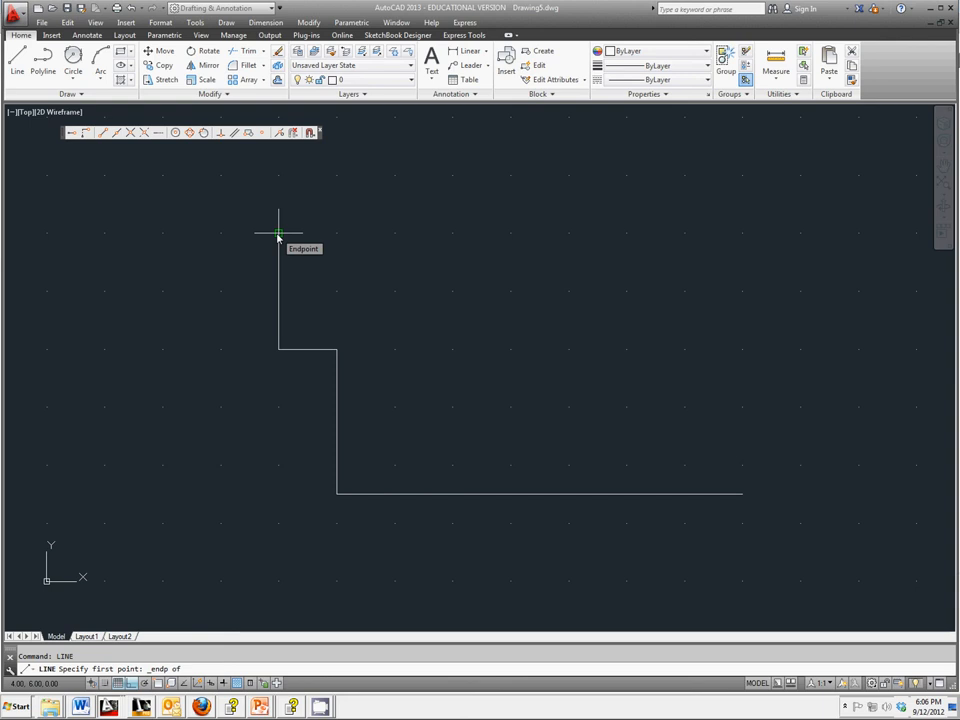
{"action": "left_click", "coordinate": [278, 232]}
{"action": "type", "text": "3"}
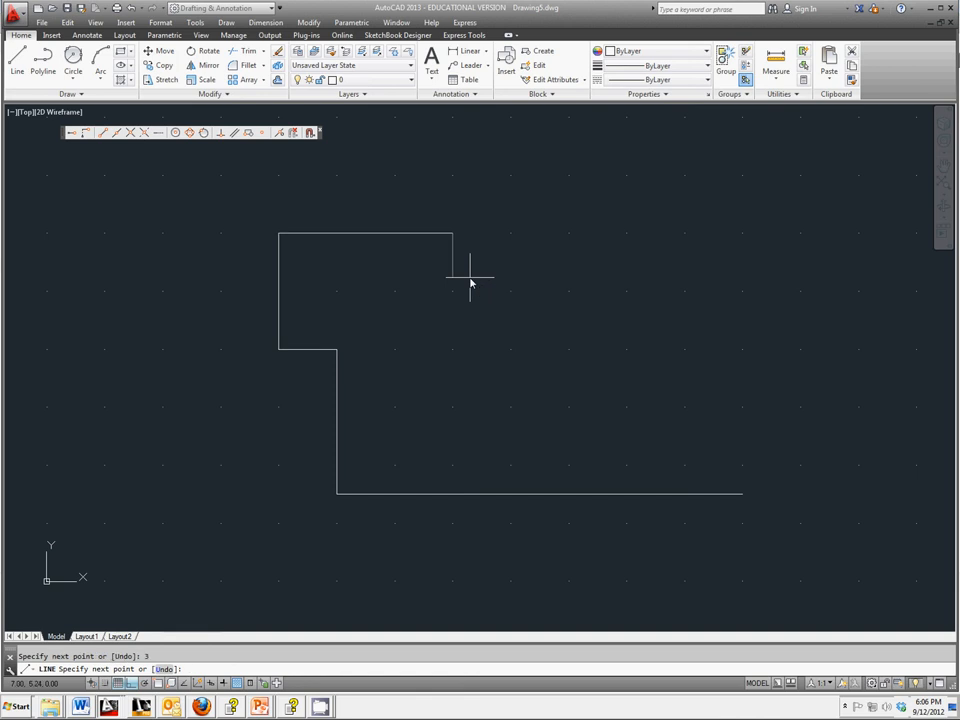
{"action": "right_click", "coordinate": [470, 284]}
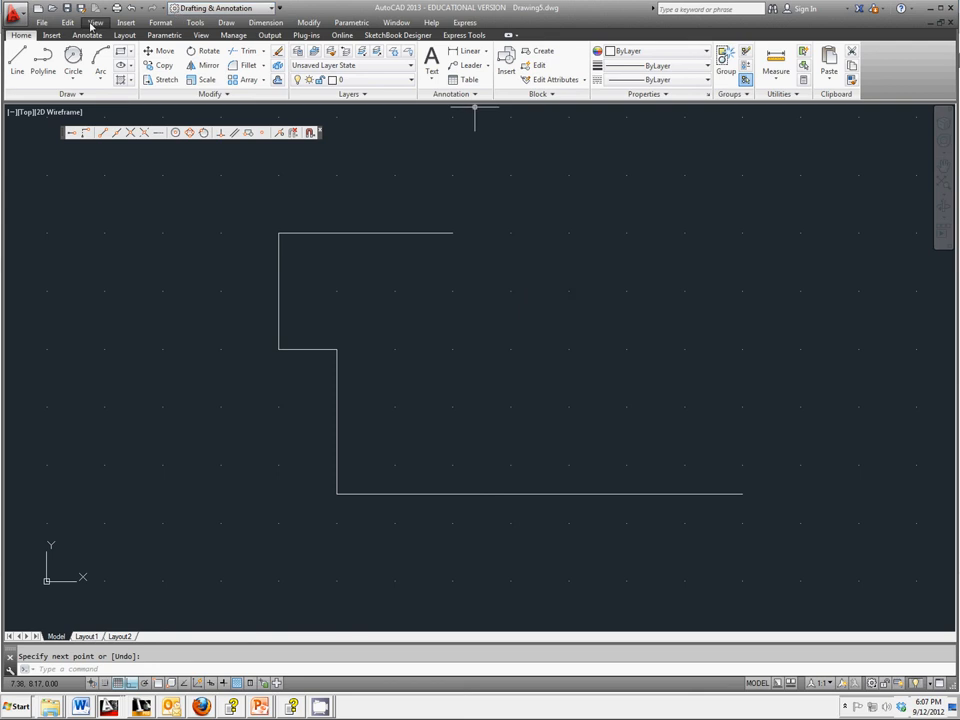
Step: Draw a circle centred at 11,6 with radius 1.5
{"action": "left_click", "coordinate": [72, 64]}
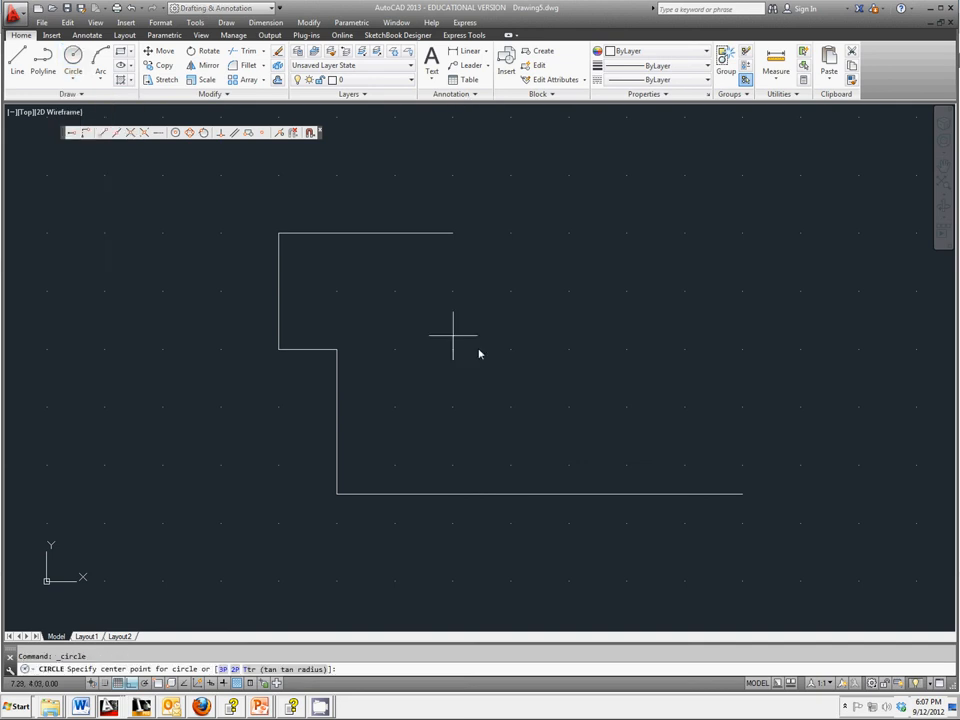
{"action": "mouse_move", "coordinate": [586, 384]}
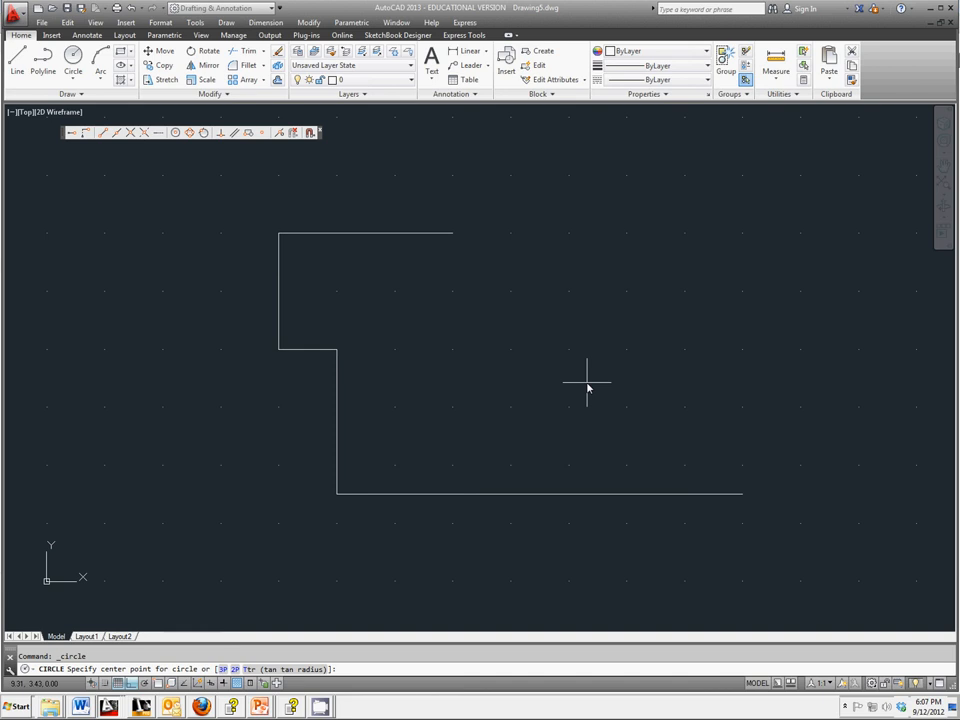
{"action": "type", "text": "11.5,"}
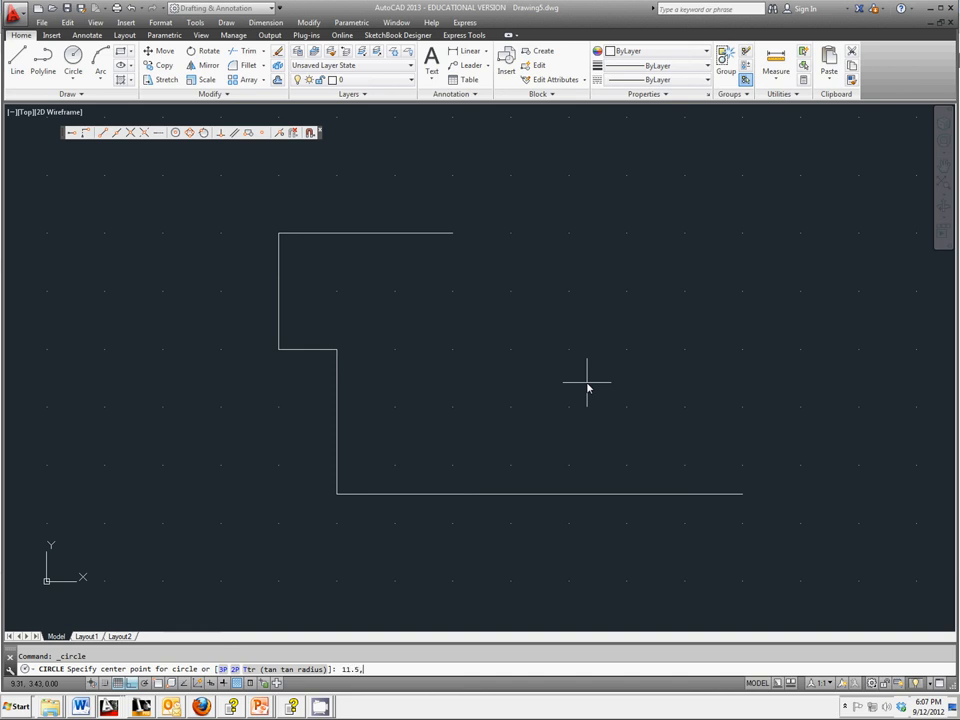
{"action": "type", "text": "6"}
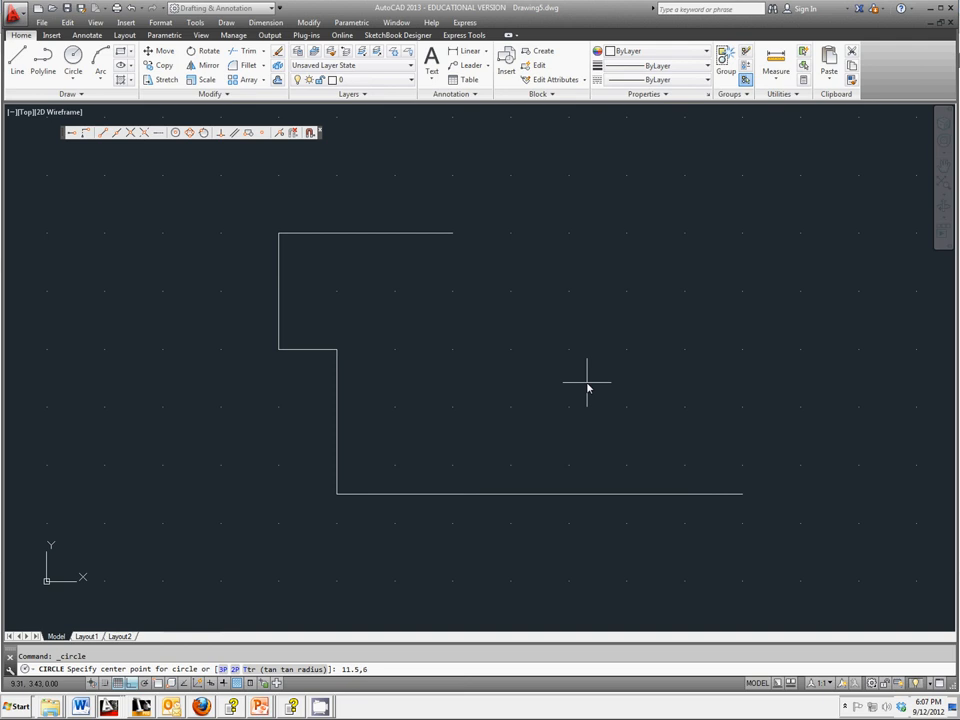
{"action": "left_click", "coordinate": [712, 242]}
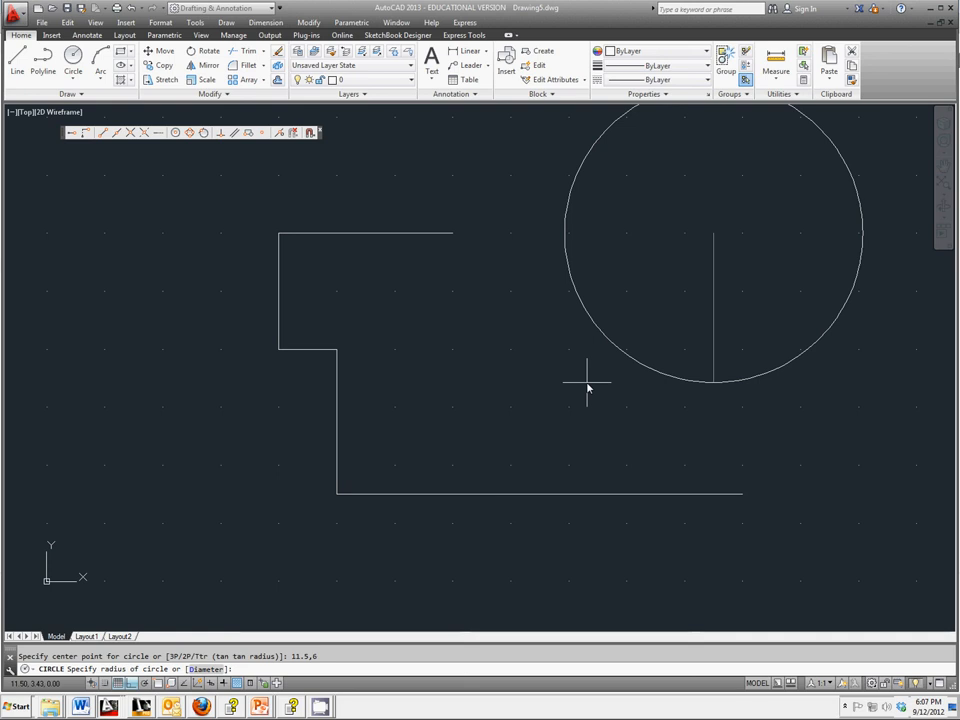
{"action": "mouse_move", "coordinate": [590, 384]}
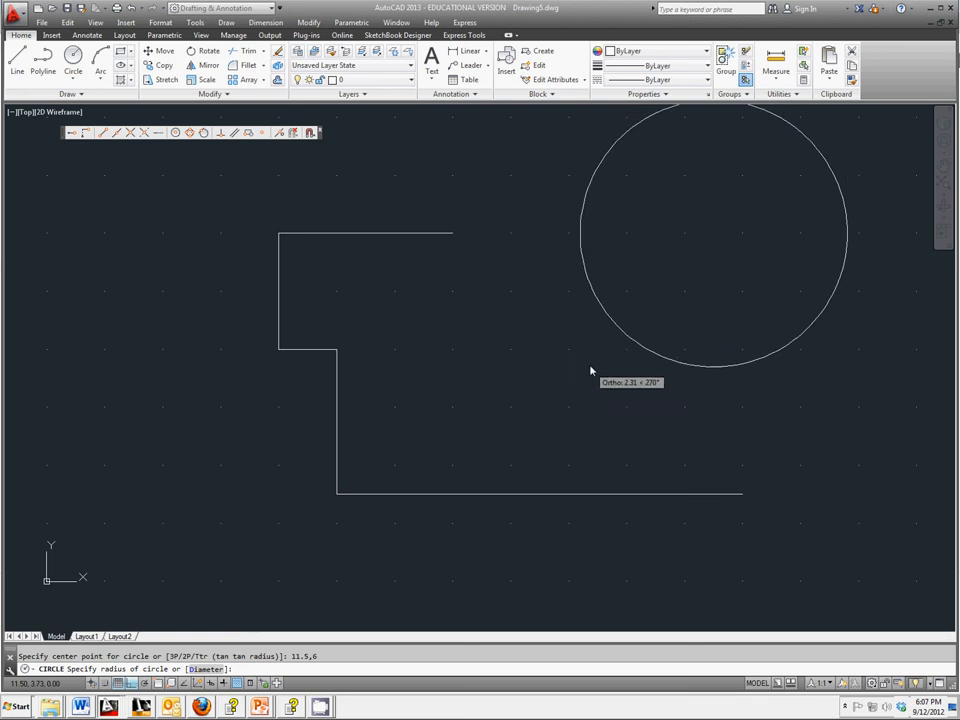
{"action": "mouse_move", "coordinate": [590, 356]}
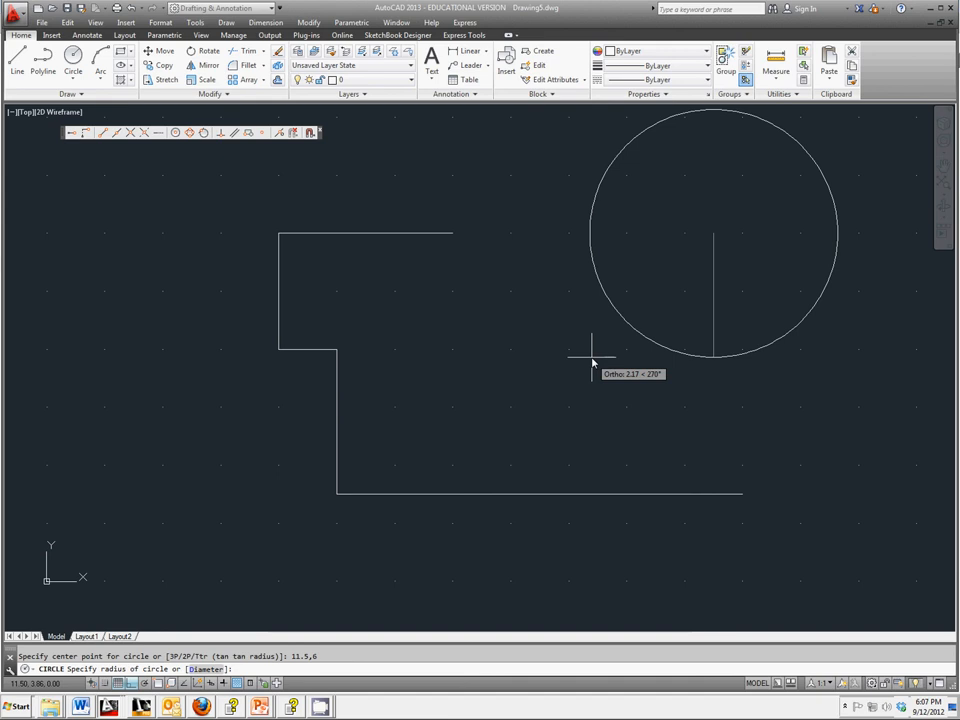
{"action": "mouse_move", "coordinate": [596, 328]}
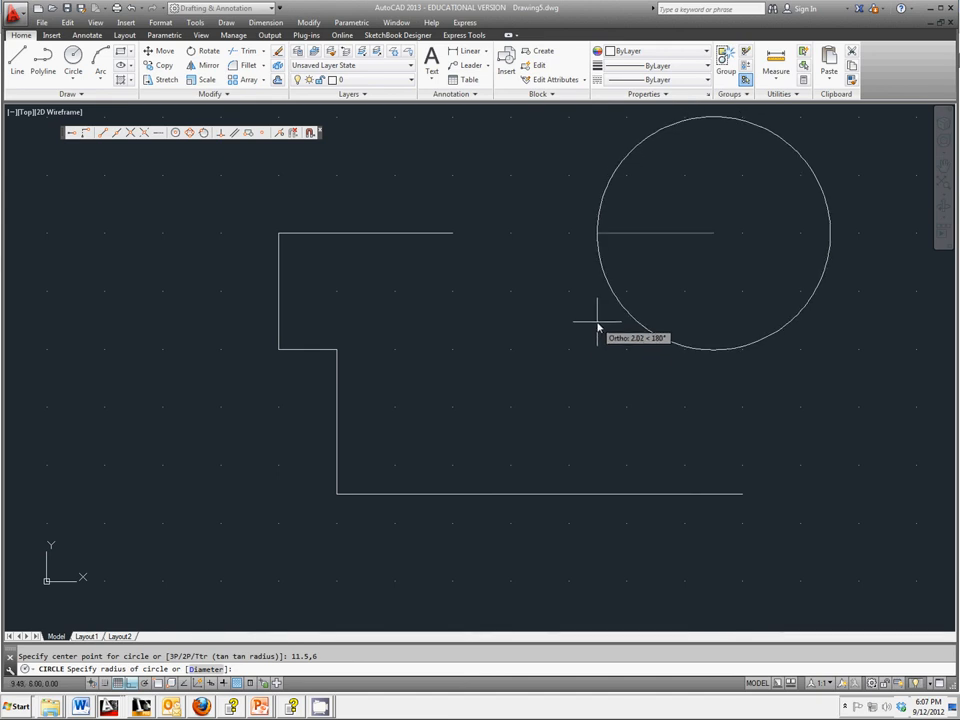
{"action": "mouse_move", "coordinate": [638, 238]}
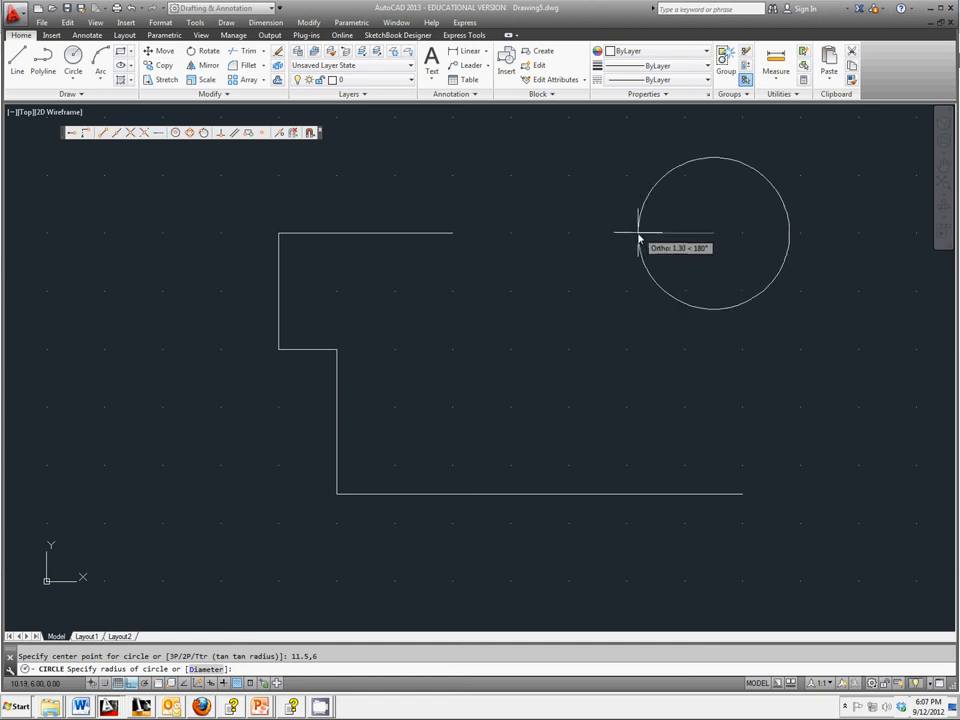
{"action": "mouse_move", "coordinate": [624, 240]}
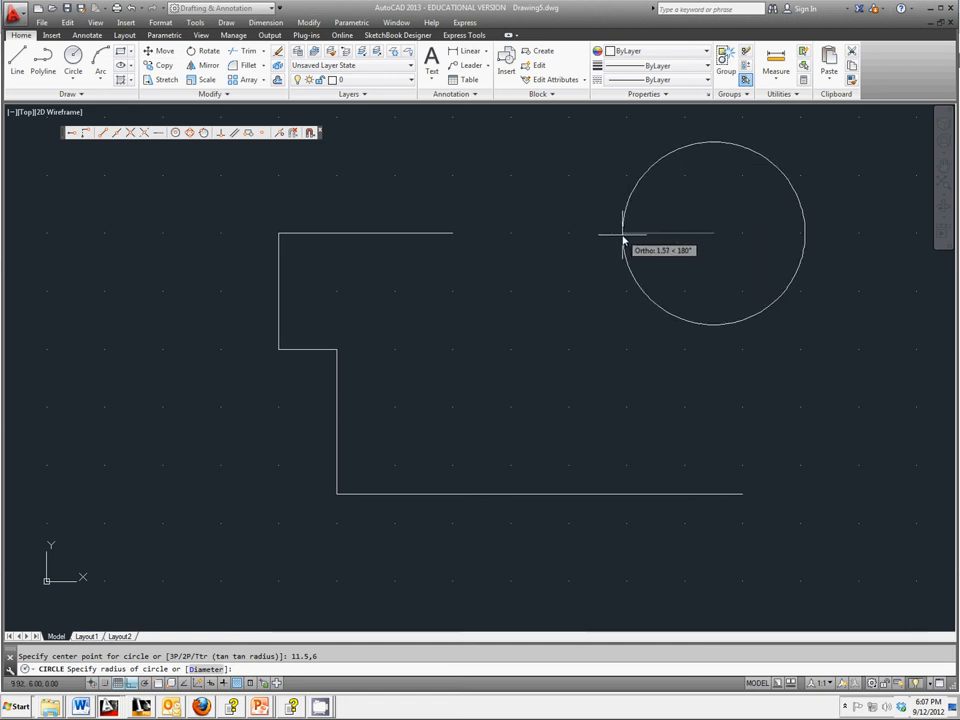
{"action": "type", "text": "1"}
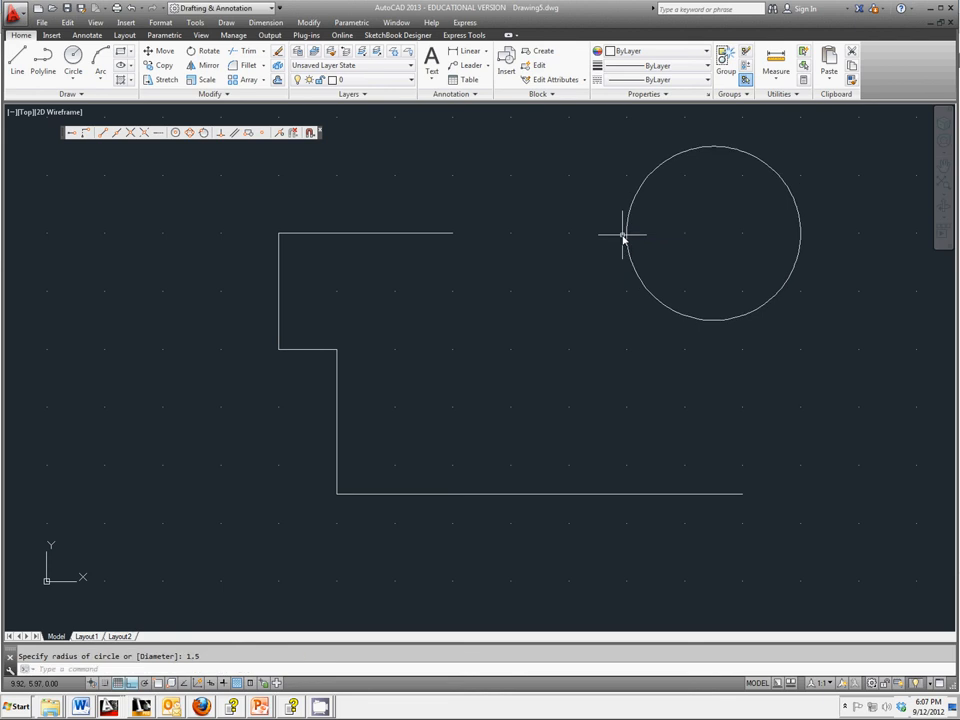
{"action": "mouse_move", "coordinate": [704, 264]}
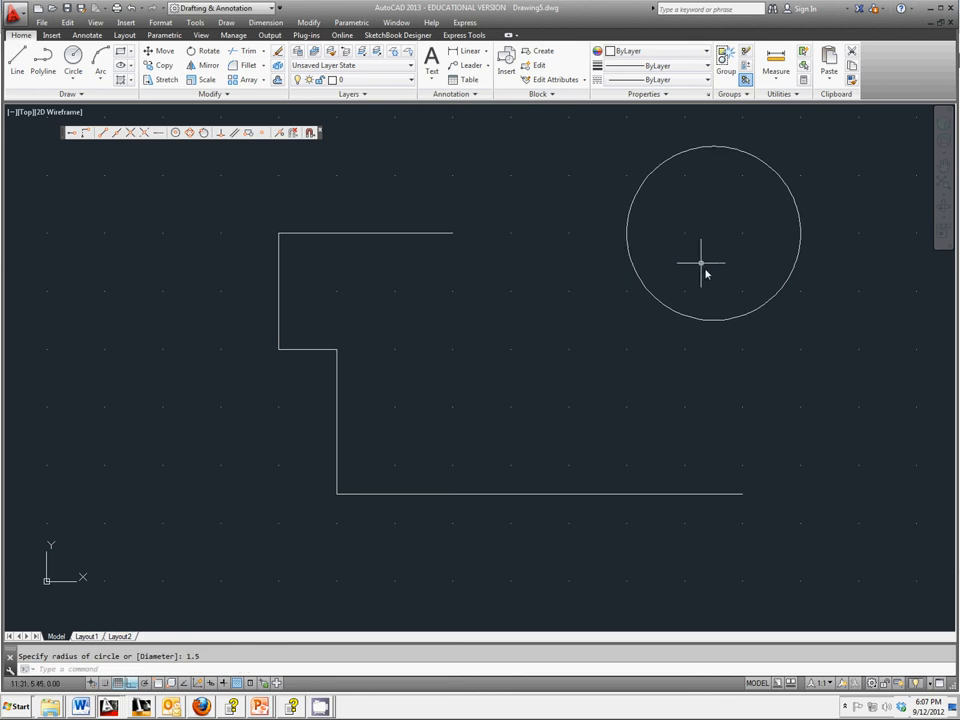
Step: Draw a line from 11,1.5 rising to meet the circle tangentially
{"action": "left_click", "coordinate": [16, 60]}
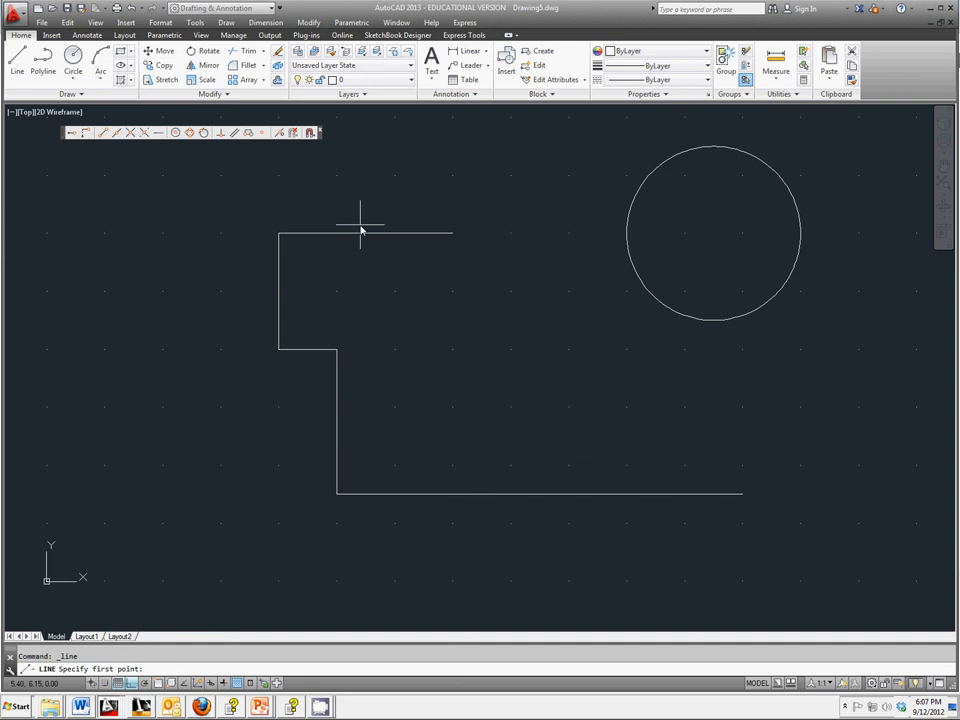
{"action": "mouse_move", "coordinate": [388, 242]}
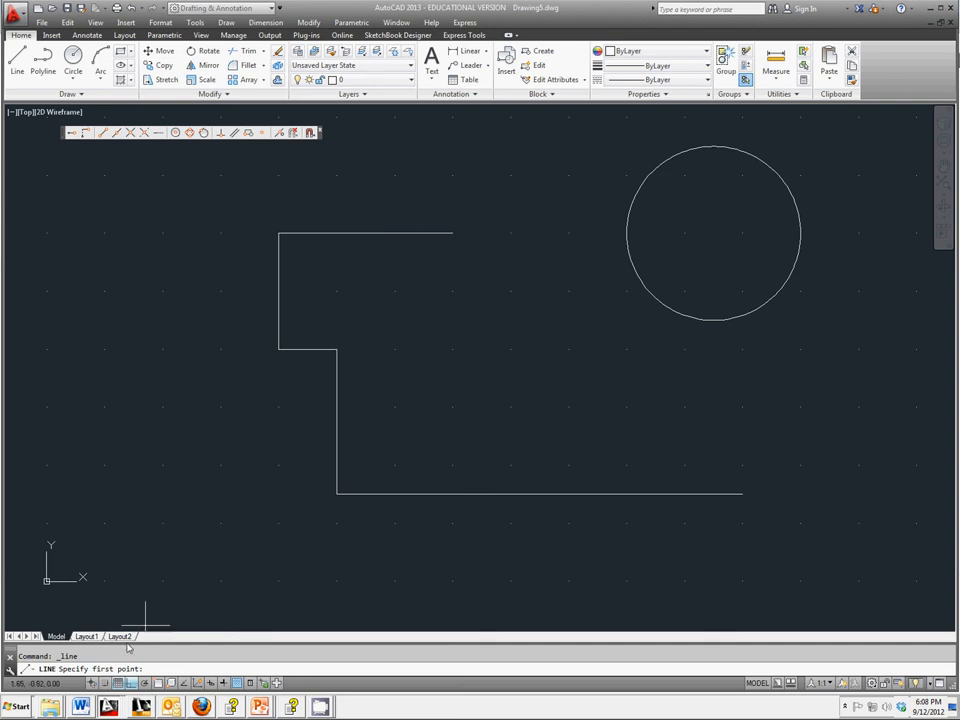
{"action": "mouse_move", "coordinate": [336, 428]}
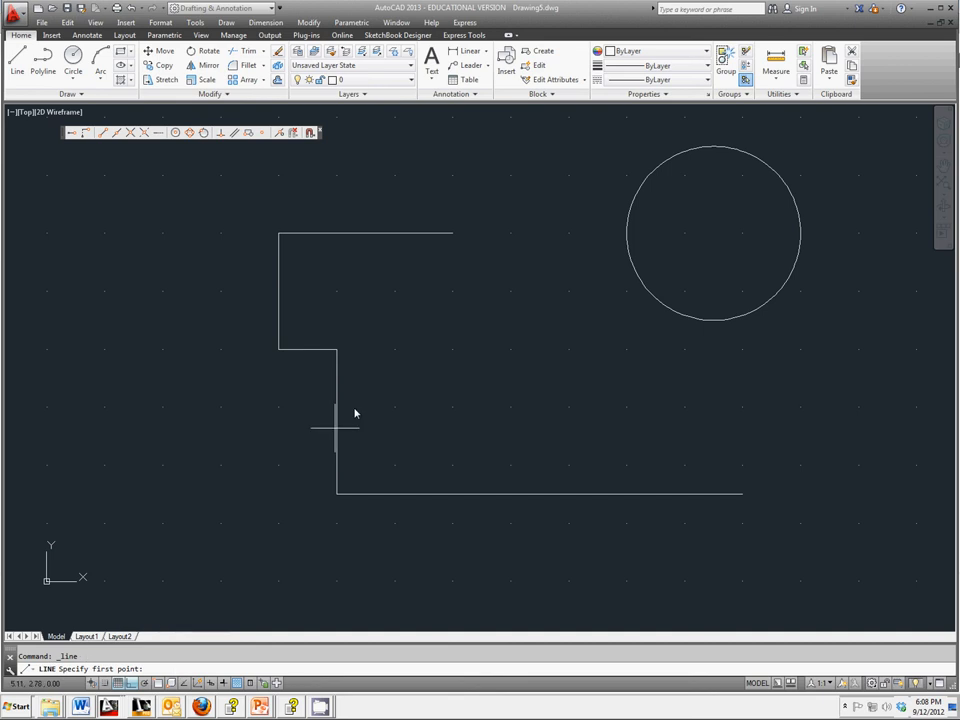
{"action": "mouse_move", "coordinate": [490, 300]}
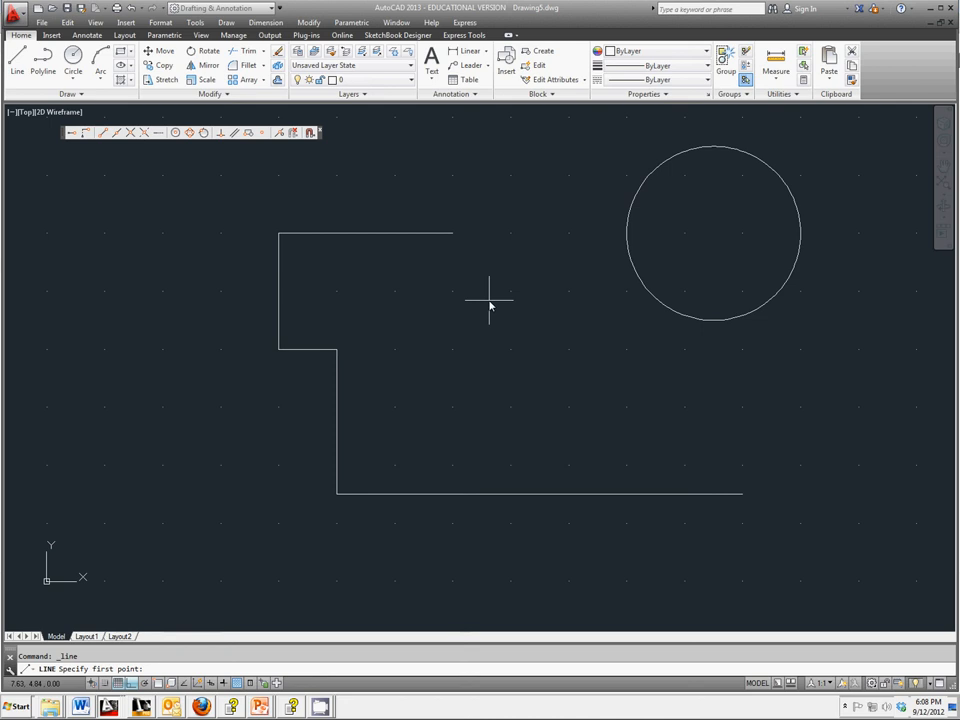
{"action": "type", "text": "11"}
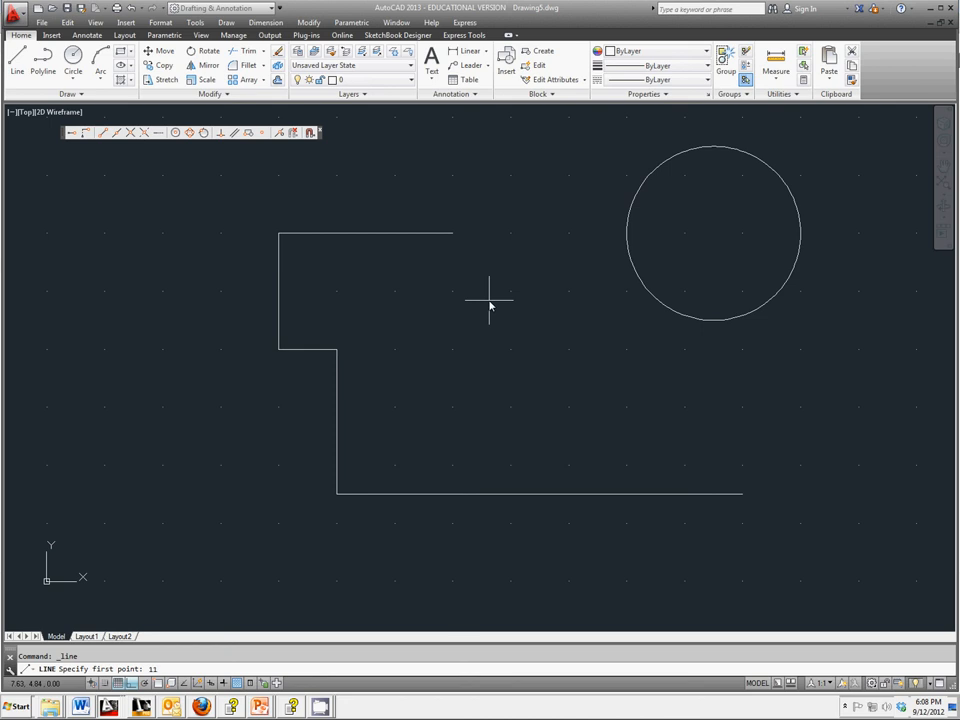
{"action": "type", "text": ",1.5"}
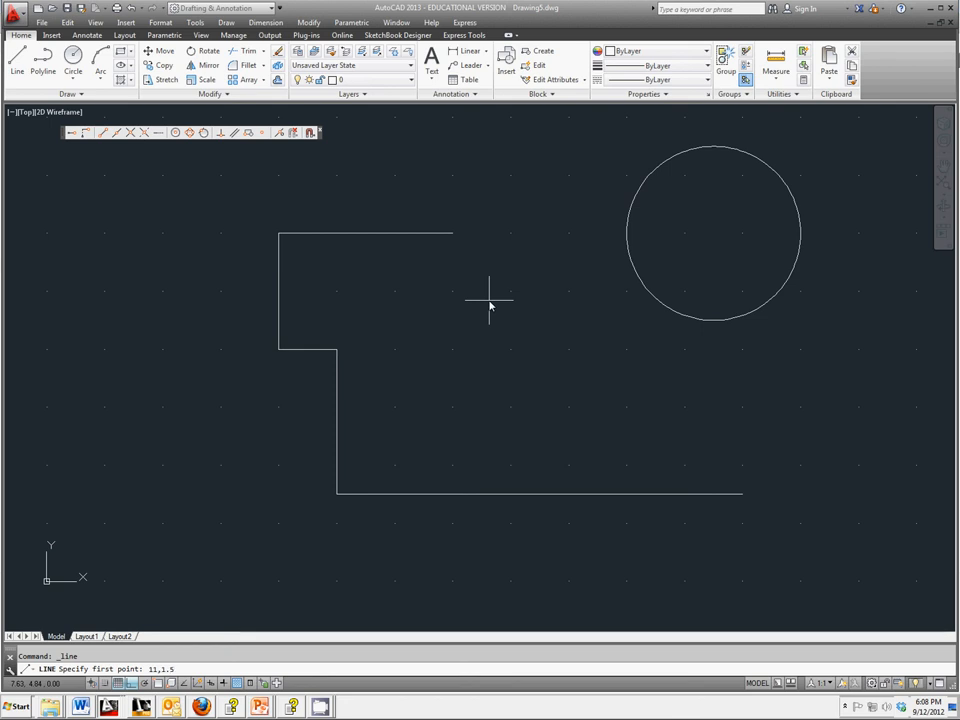
{"action": "left_click", "coordinate": [490, 300]}
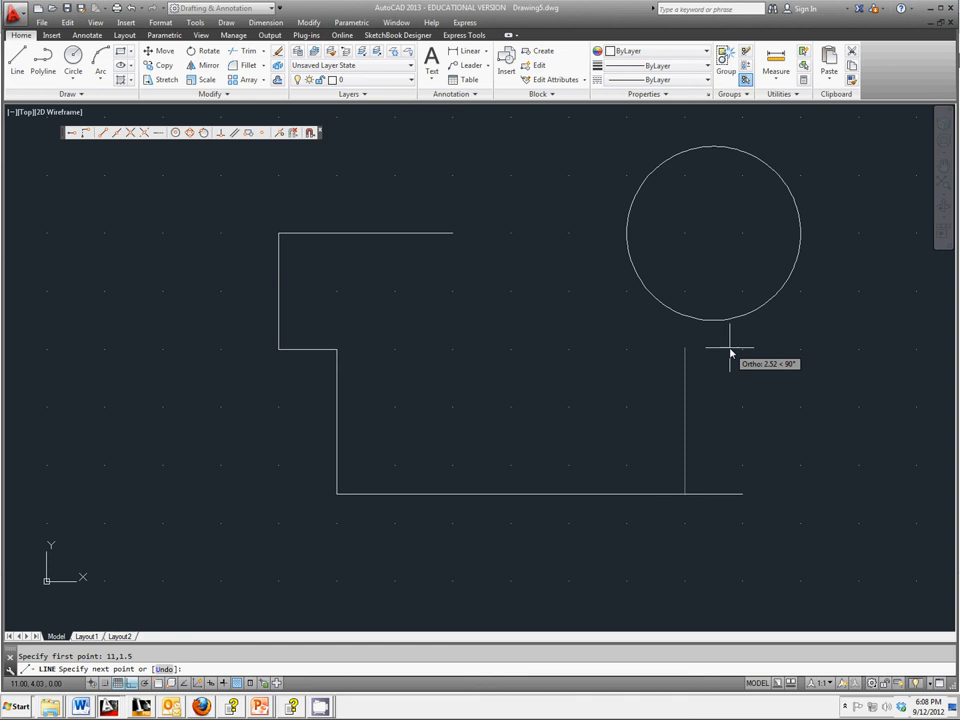
{"action": "mouse_move", "coordinate": [510, 296]}
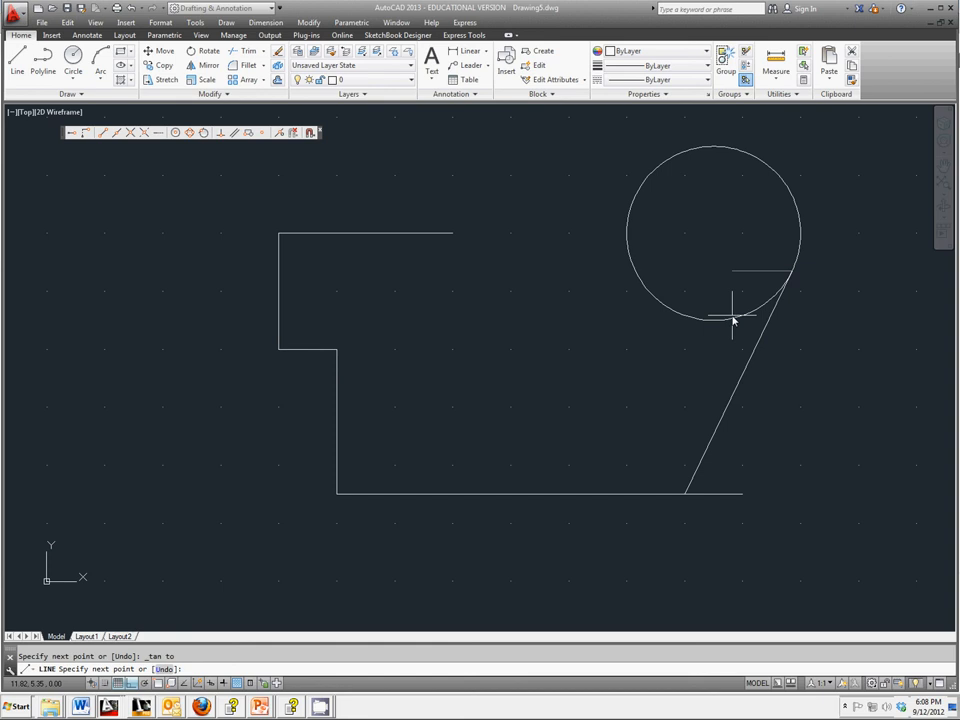
{"action": "mouse_move", "coordinate": [616, 362]}
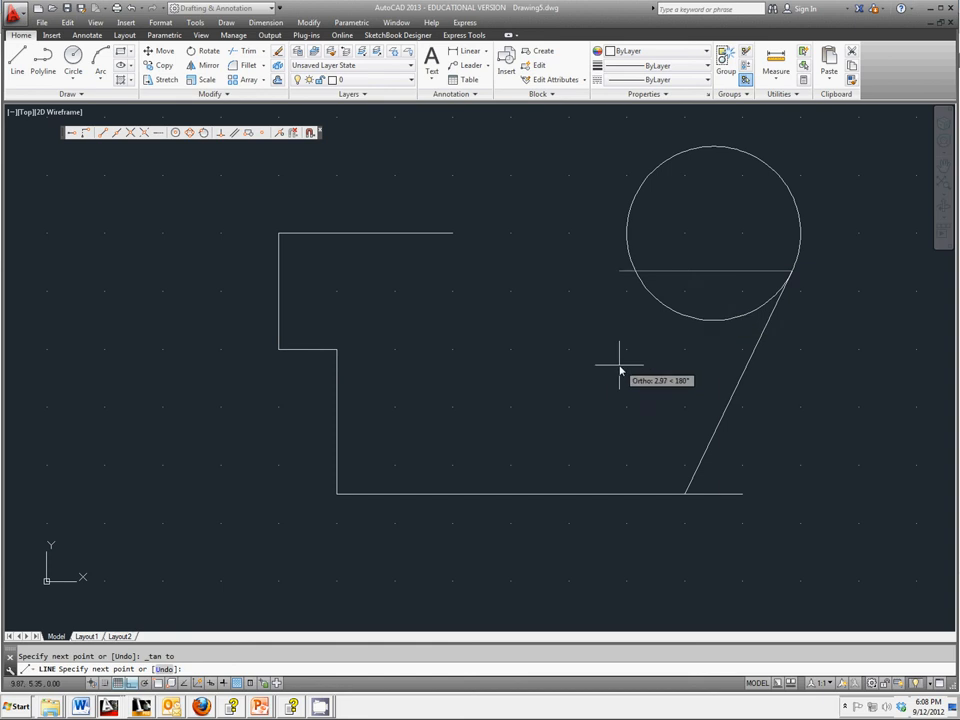
{"action": "right_click", "coordinate": [620, 364]}
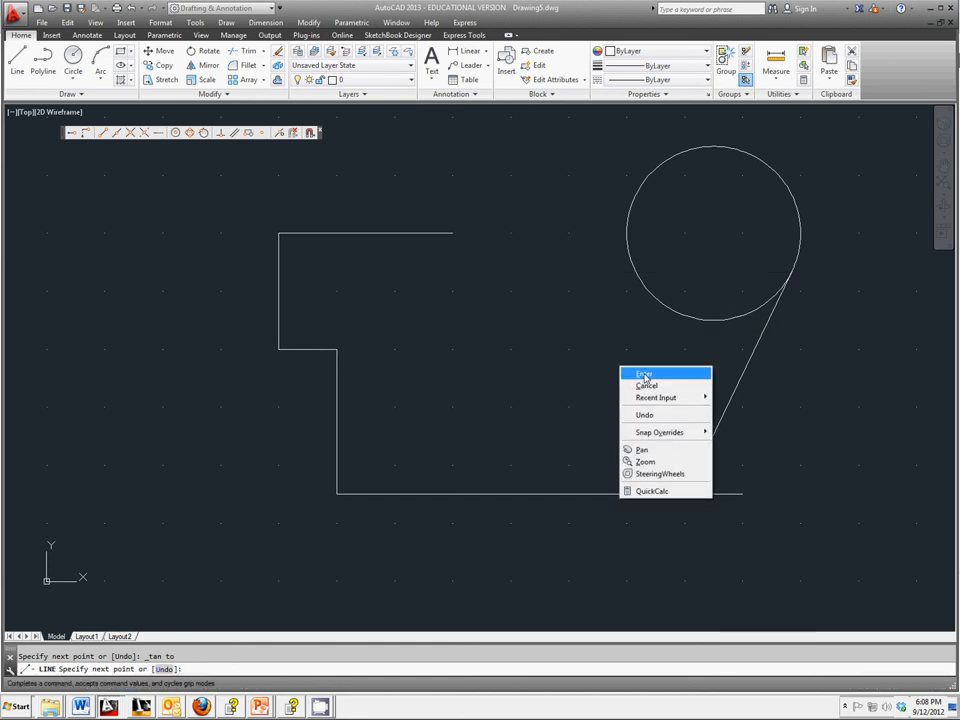
{"action": "left_click", "coordinate": [644, 374]}
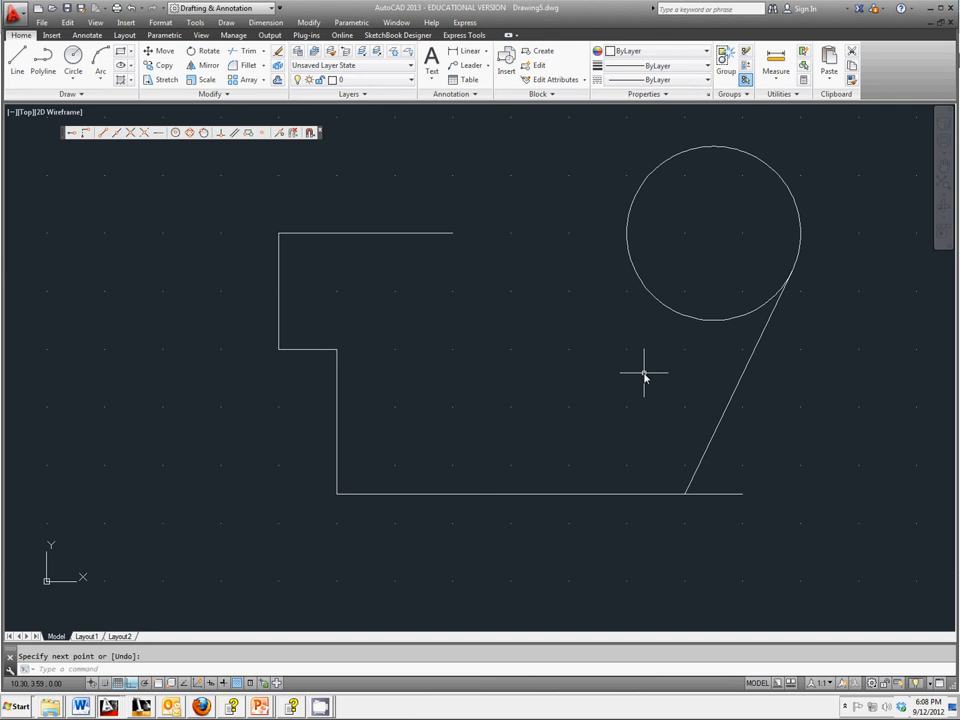
{"action": "mouse_move", "coordinate": [770, 324]}
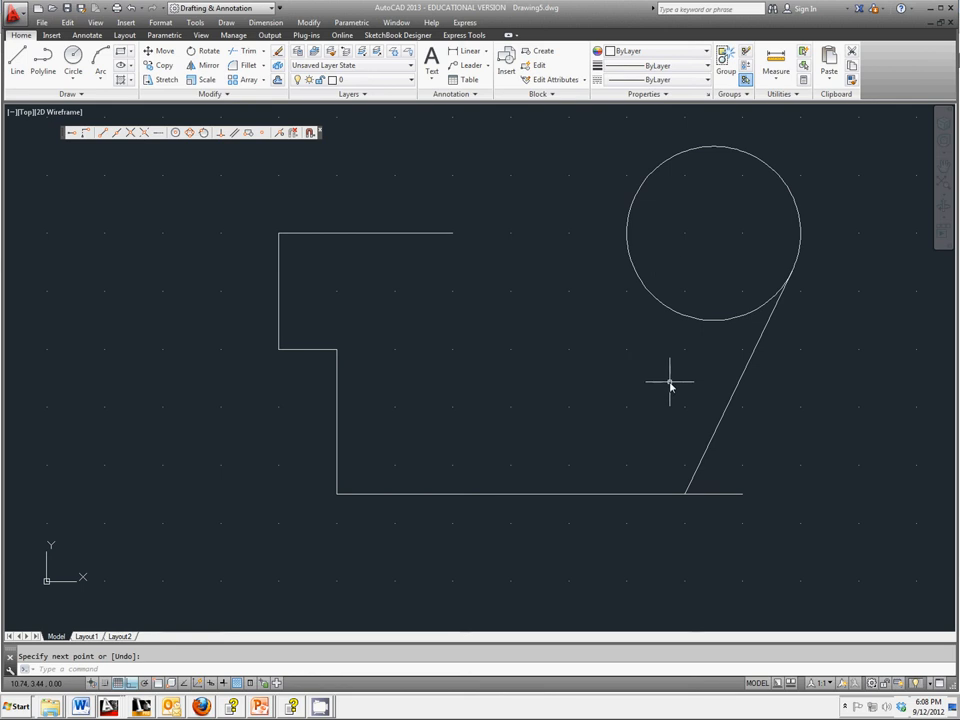
{"action": "mouse_move", "coordinate": [858, 296]}
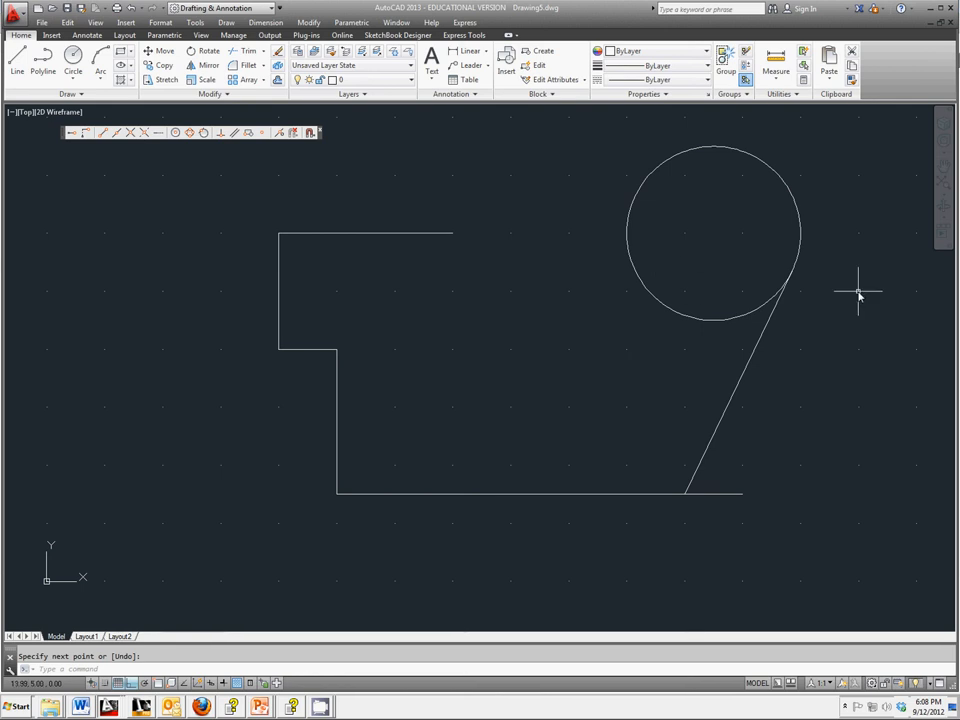
{"action": "mouse_move", "coordinate": [724, 370]}
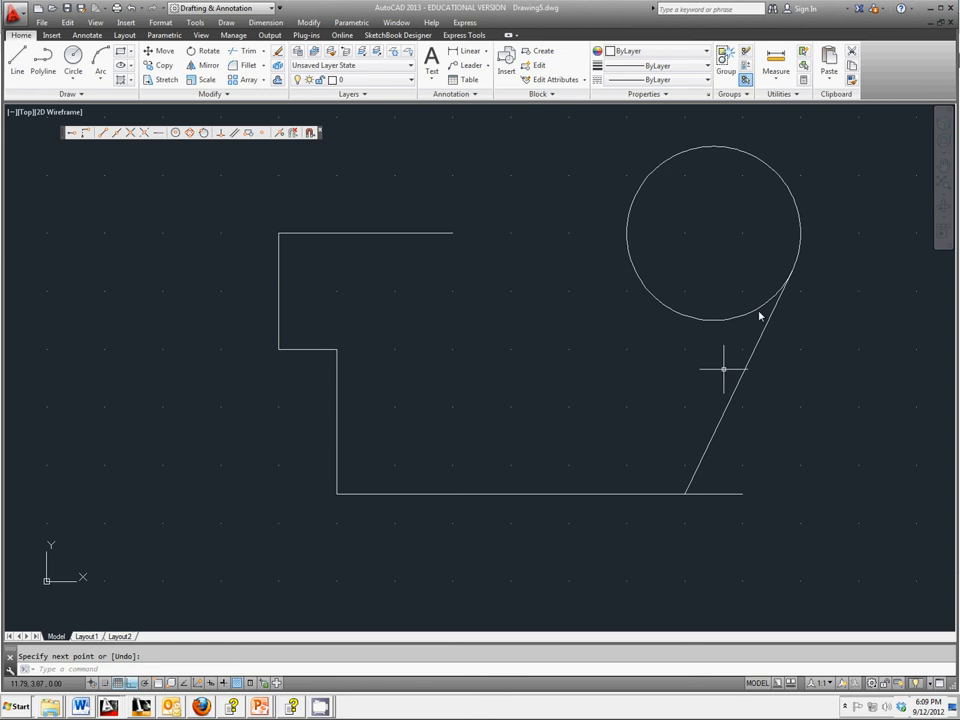
{"action": "mouse_move", "coordinate": [776, 218]}
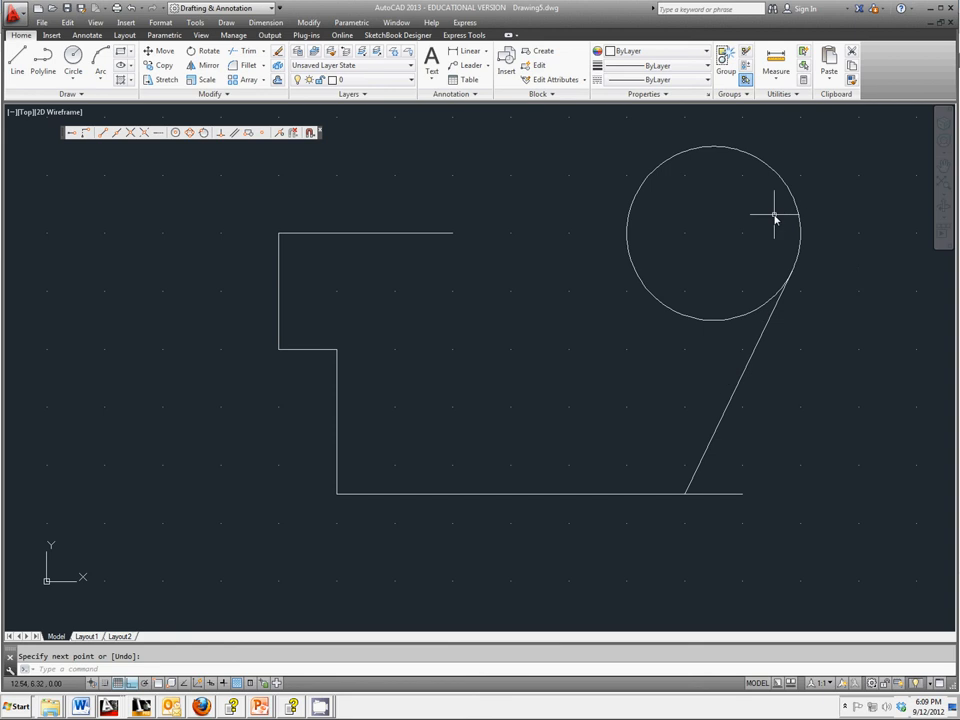
{"action": "mouse_move", "coordinate": [604, 272]}
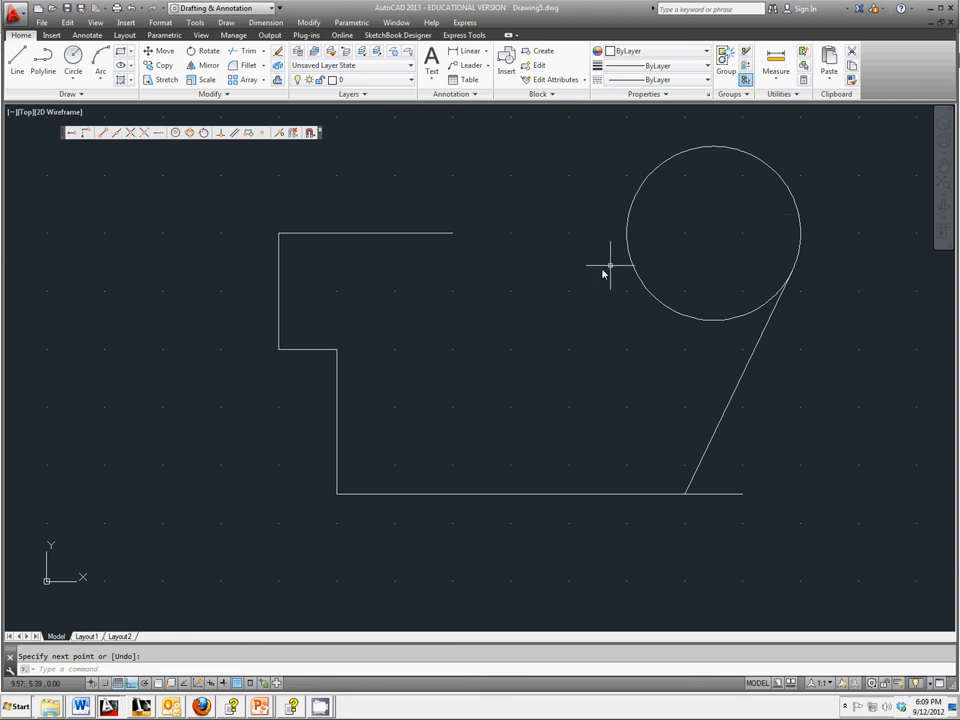
{"action": "mouse_move", "coordinate": [516, 284]}
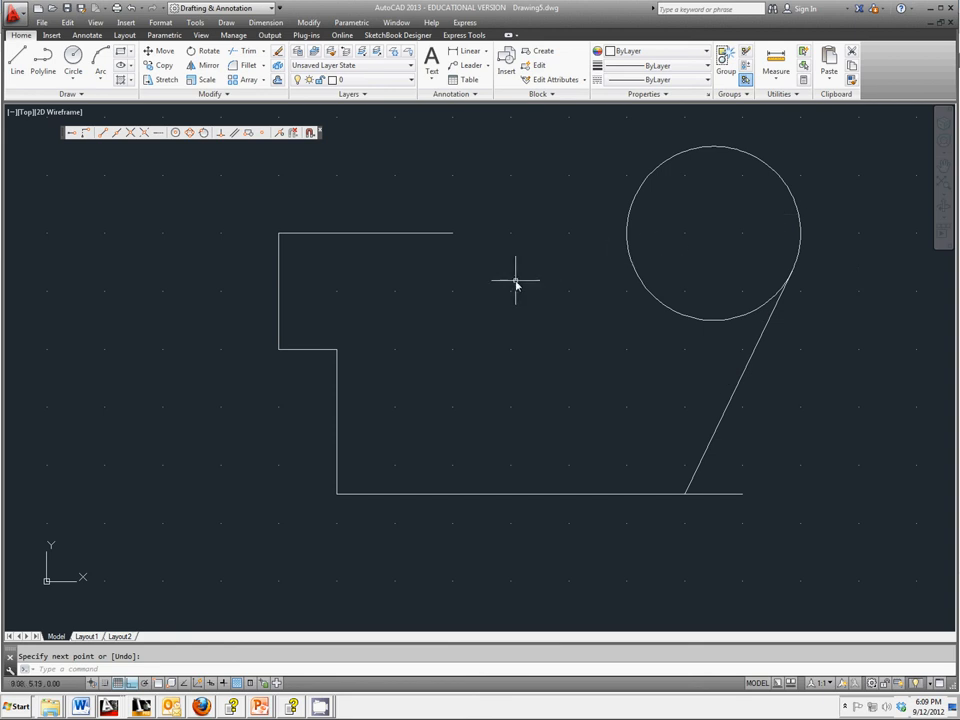
{"action": "right_click", "coordinate": [516, 284]}
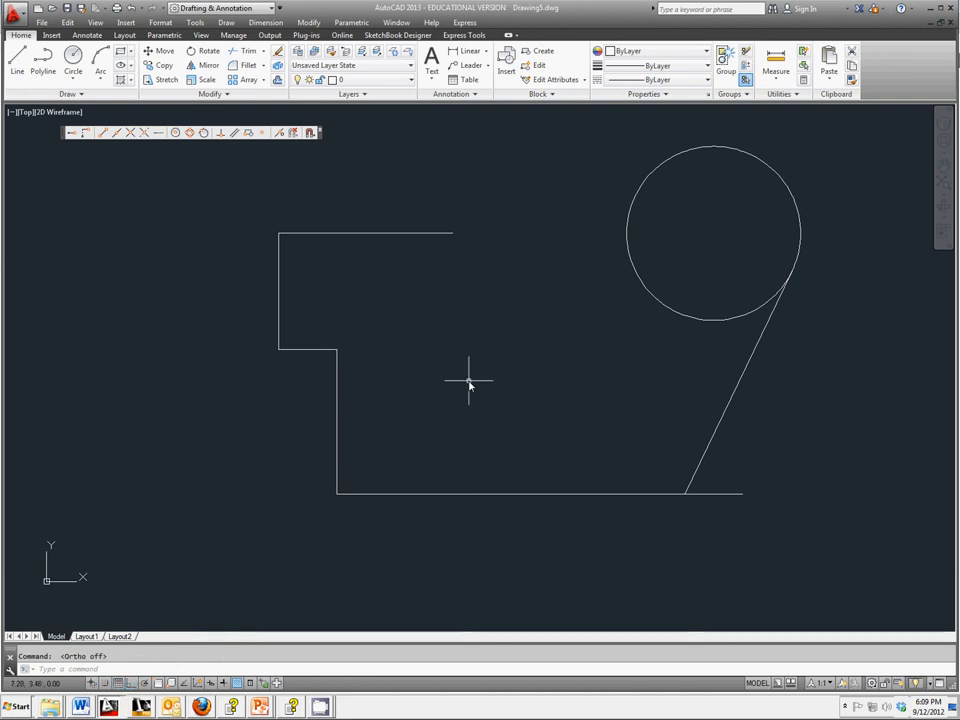
{"action": "mouse_move", "coordinate": [412, 300]}
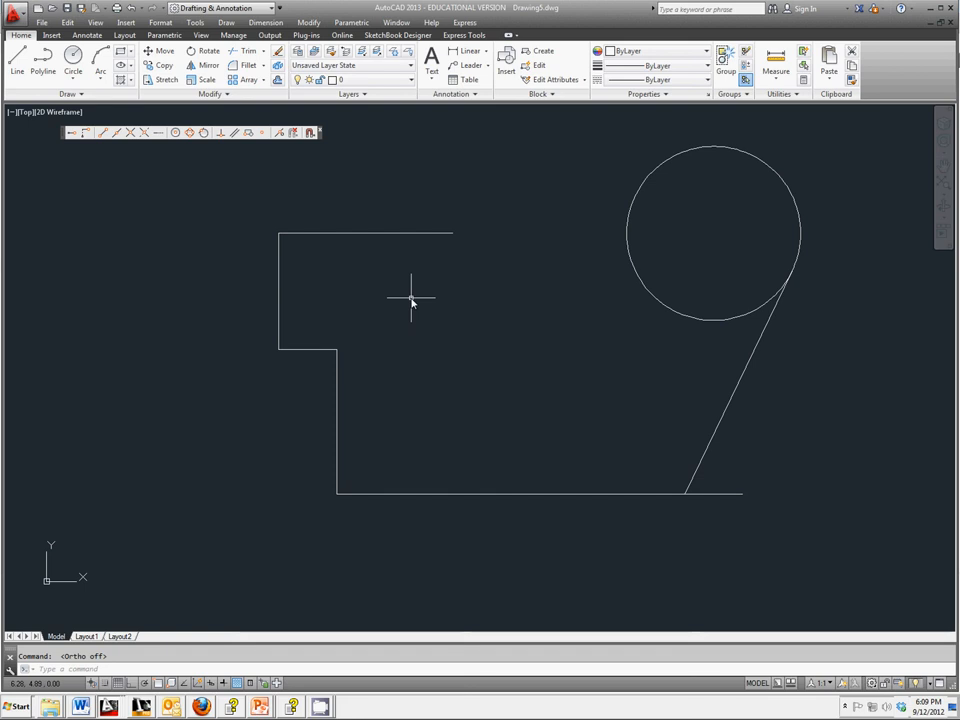